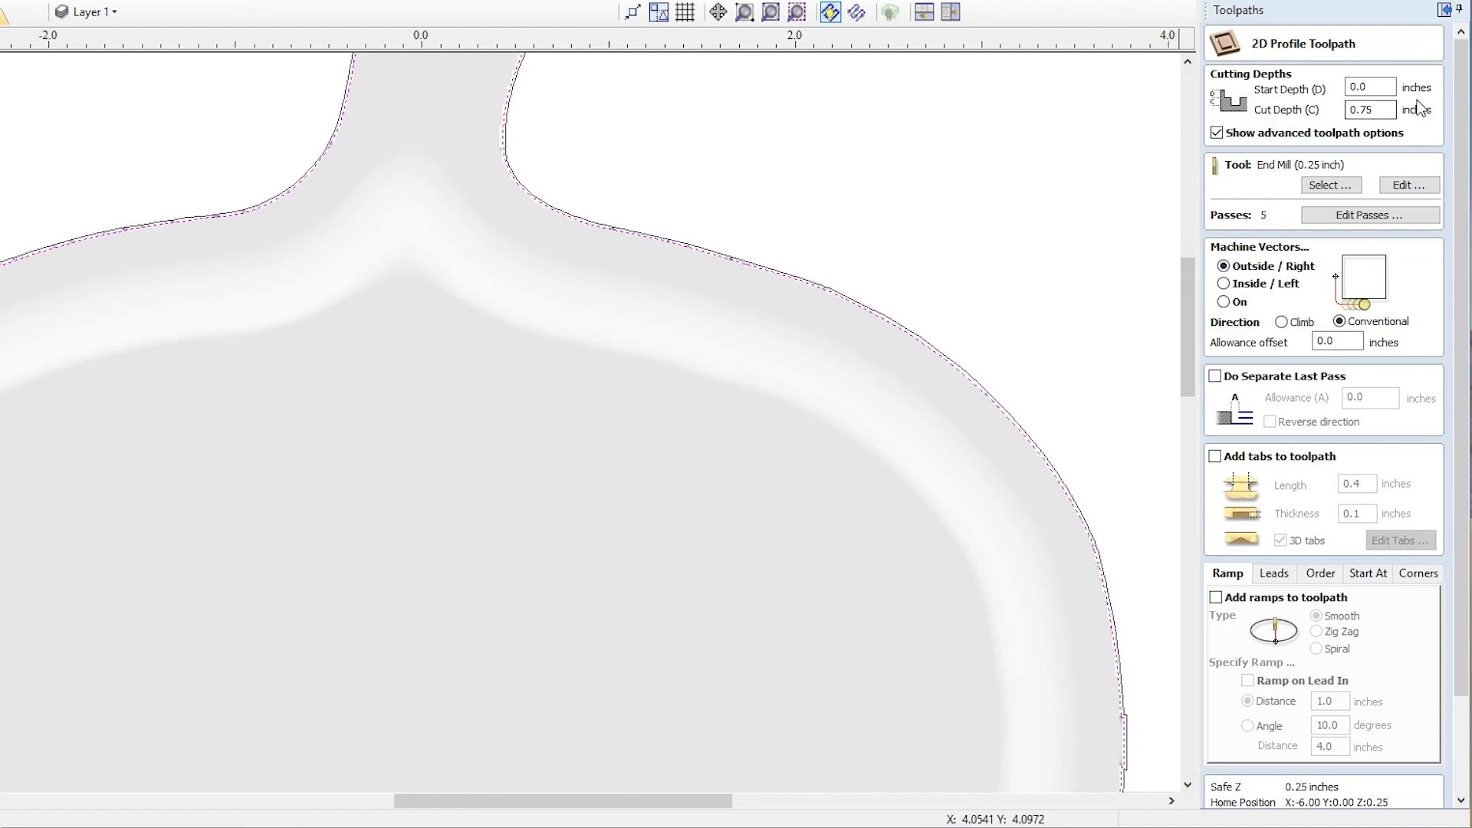
mouse_move(1296, 122)
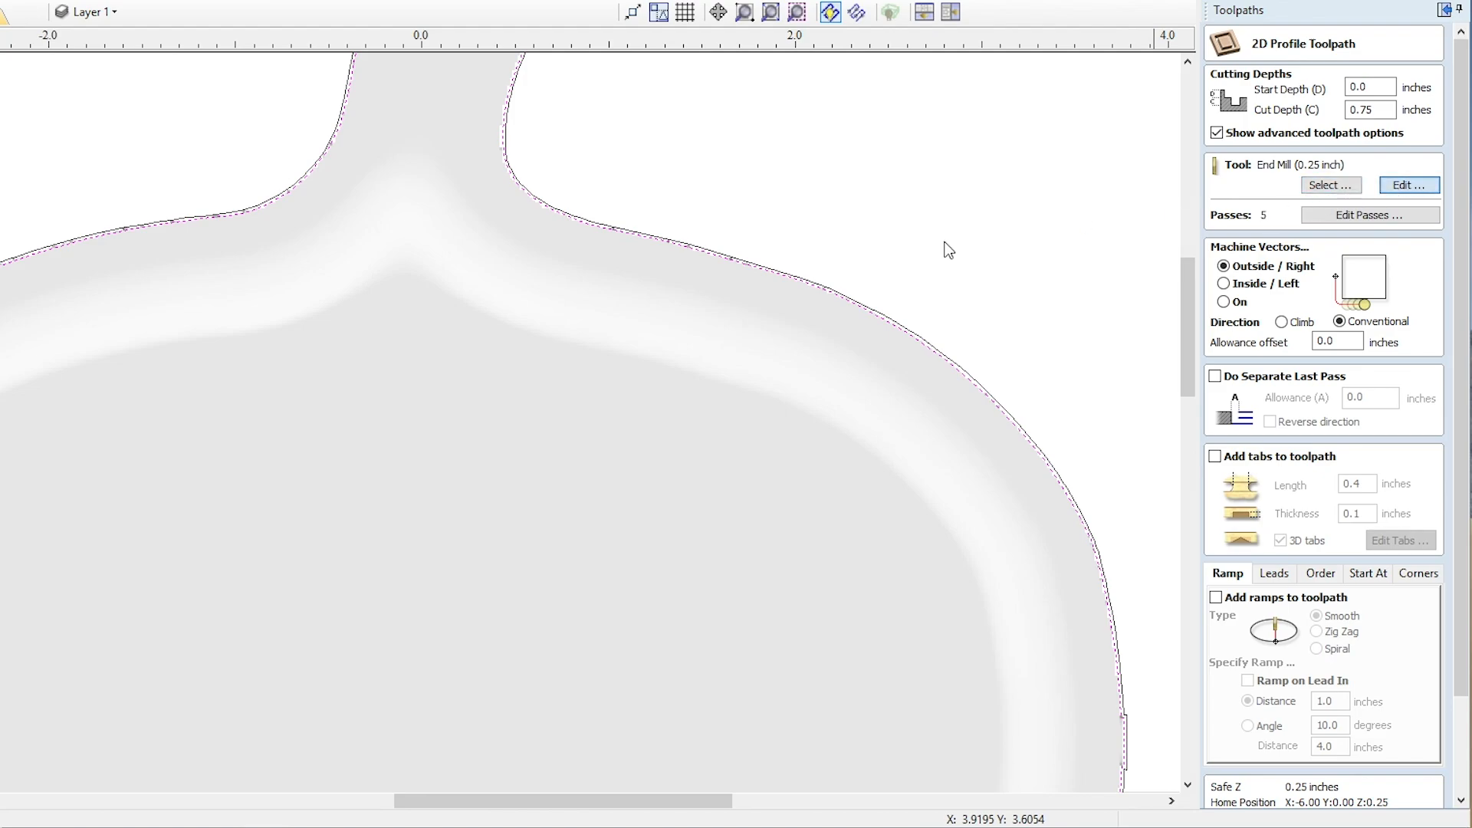
- Review the end mill settings unchanged, calculate Profile 1 and simulate its cut in the 3D preview
click(1408, 186)
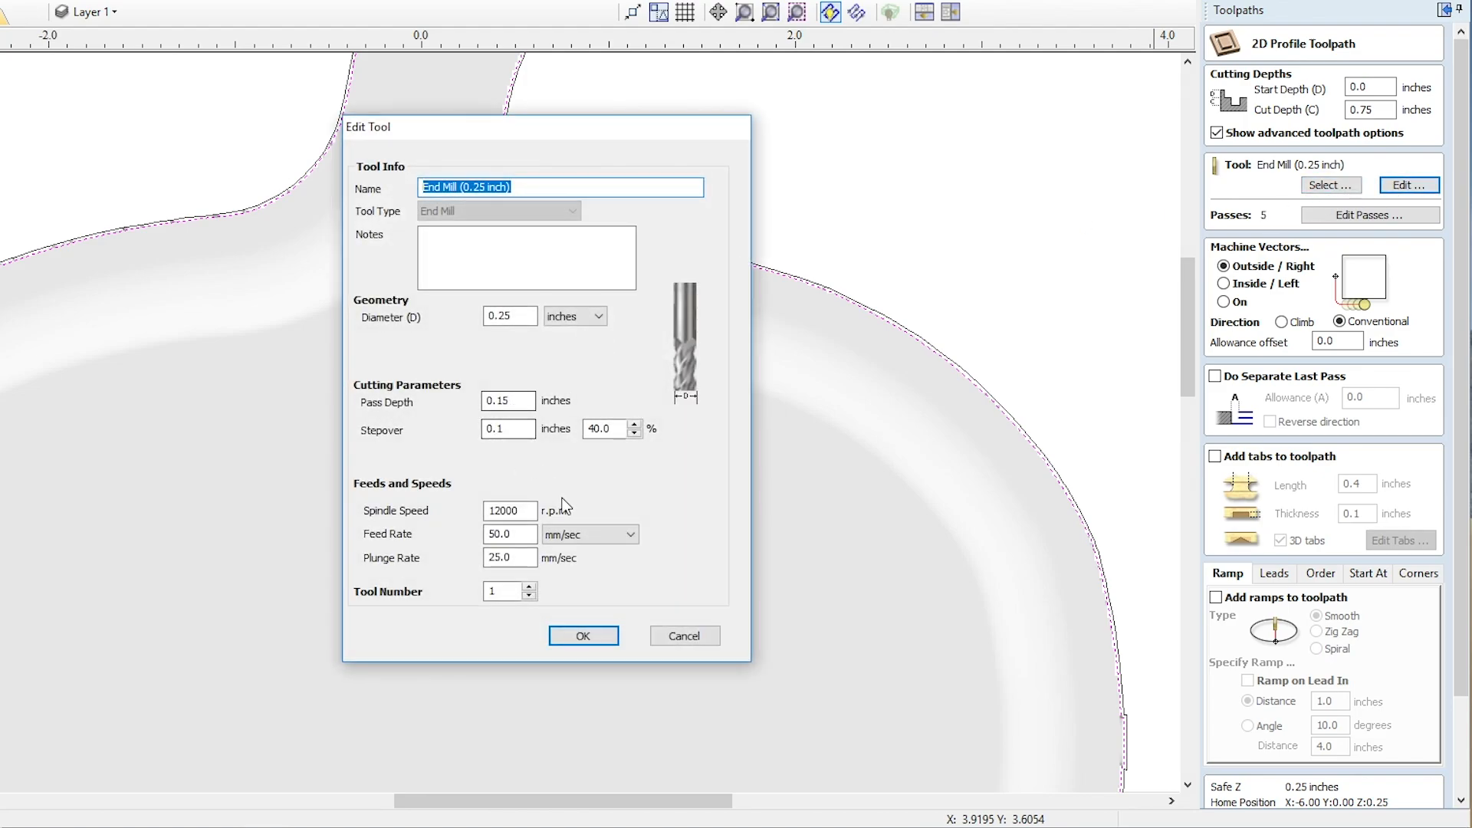
click(583, 635)
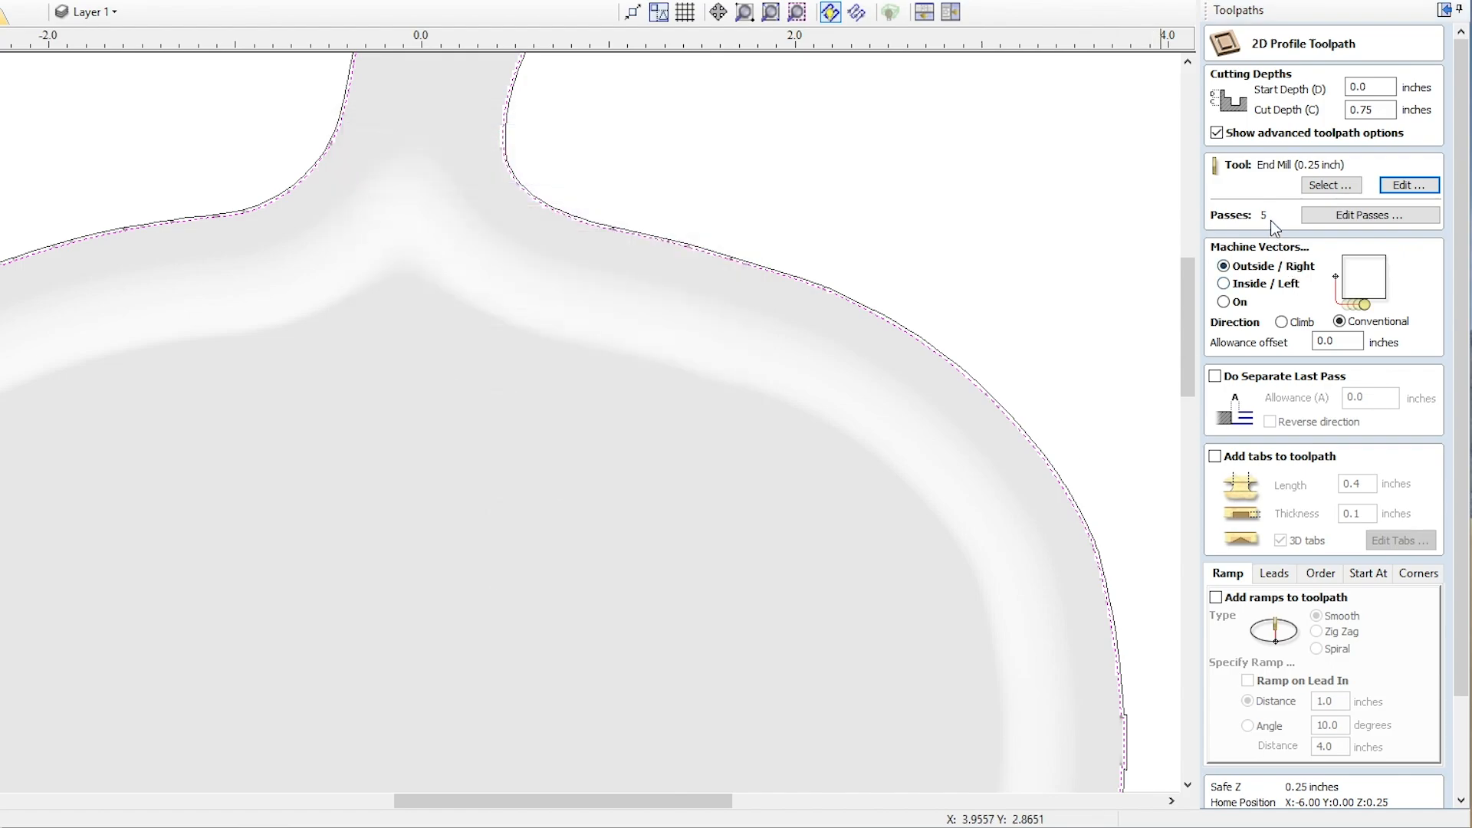
mouse_move(957, 245)
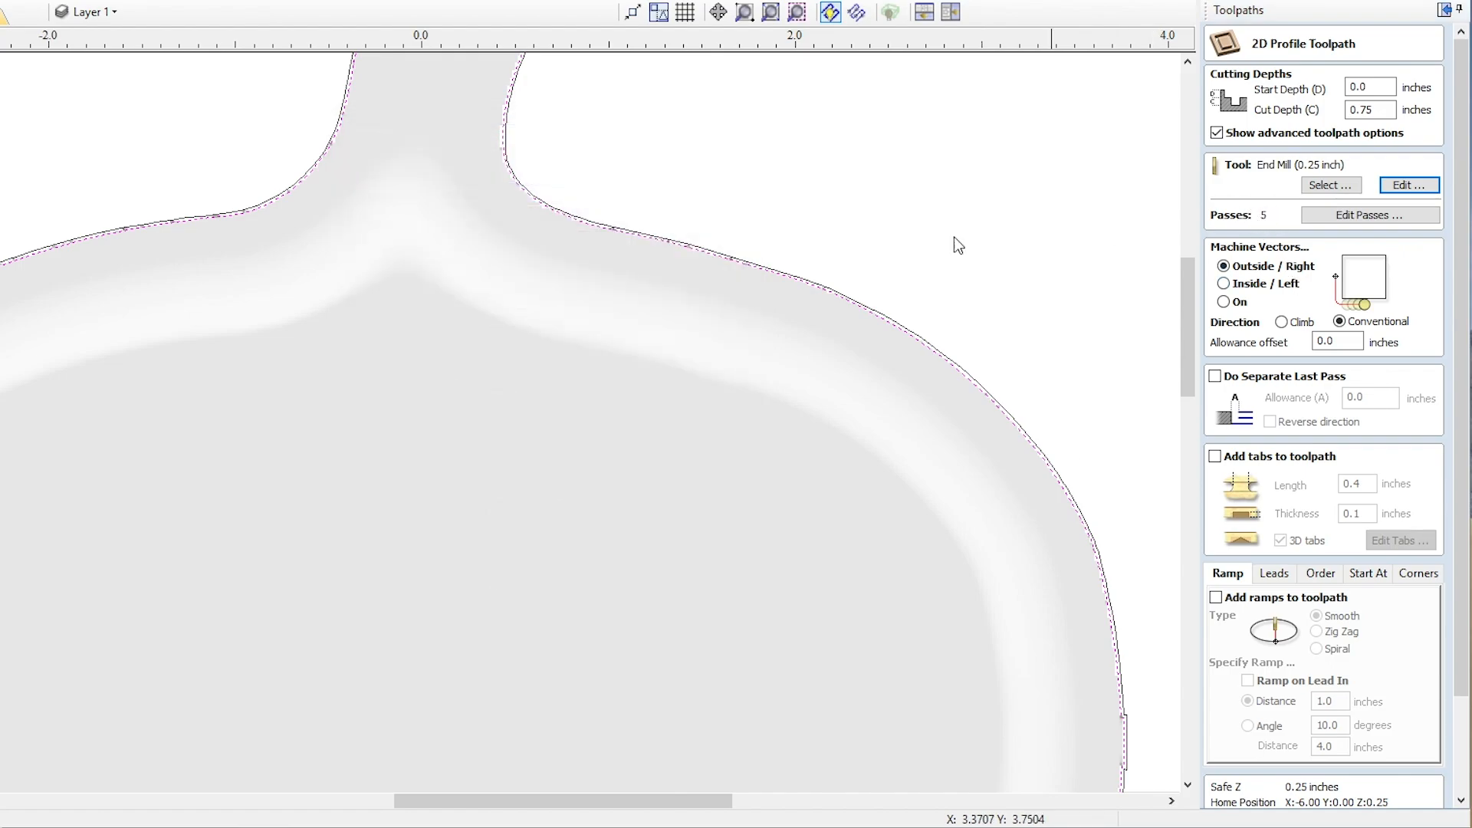
mouse_move(729, 261)
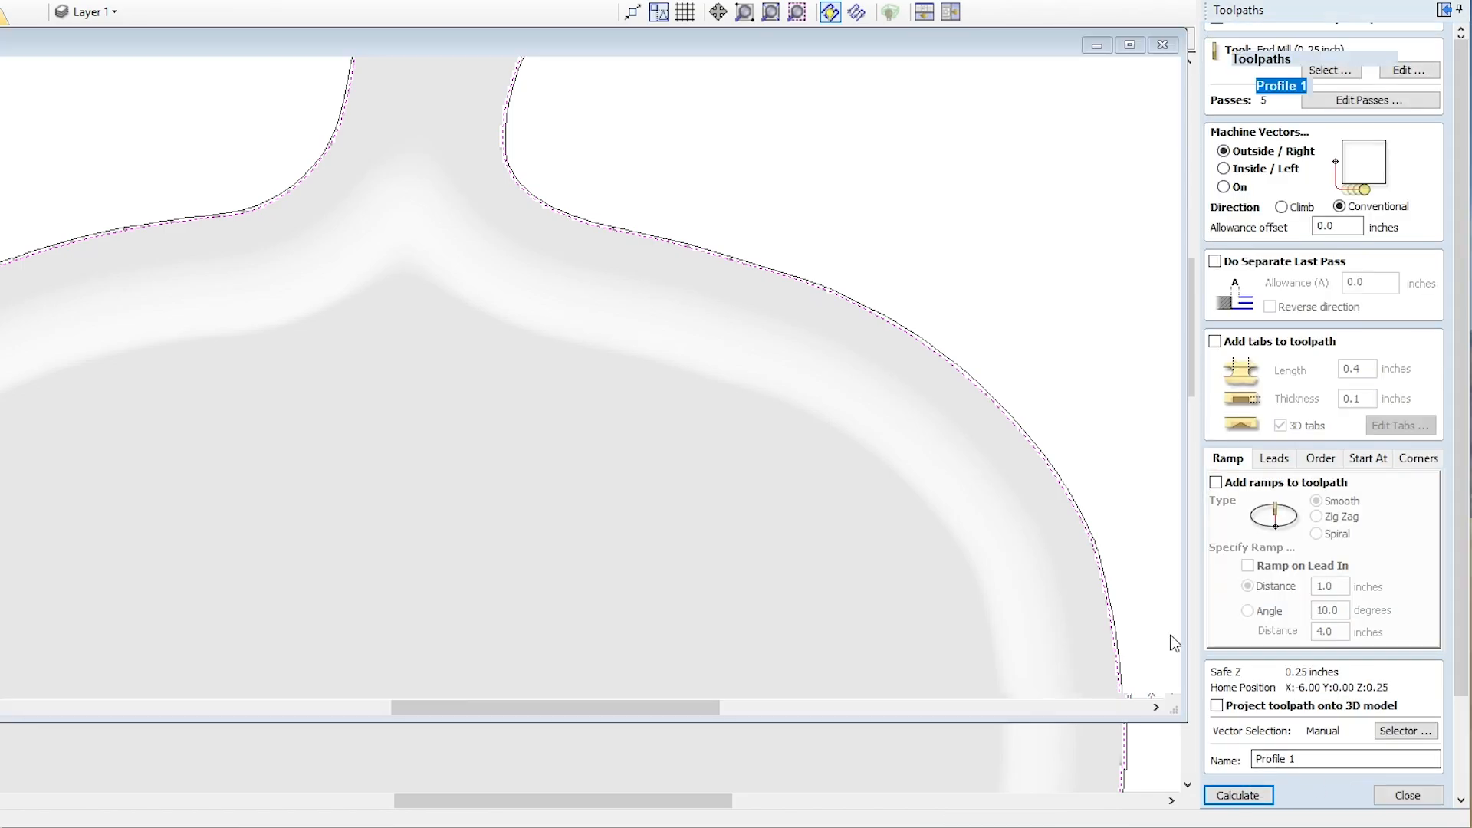
click(1237, 796)
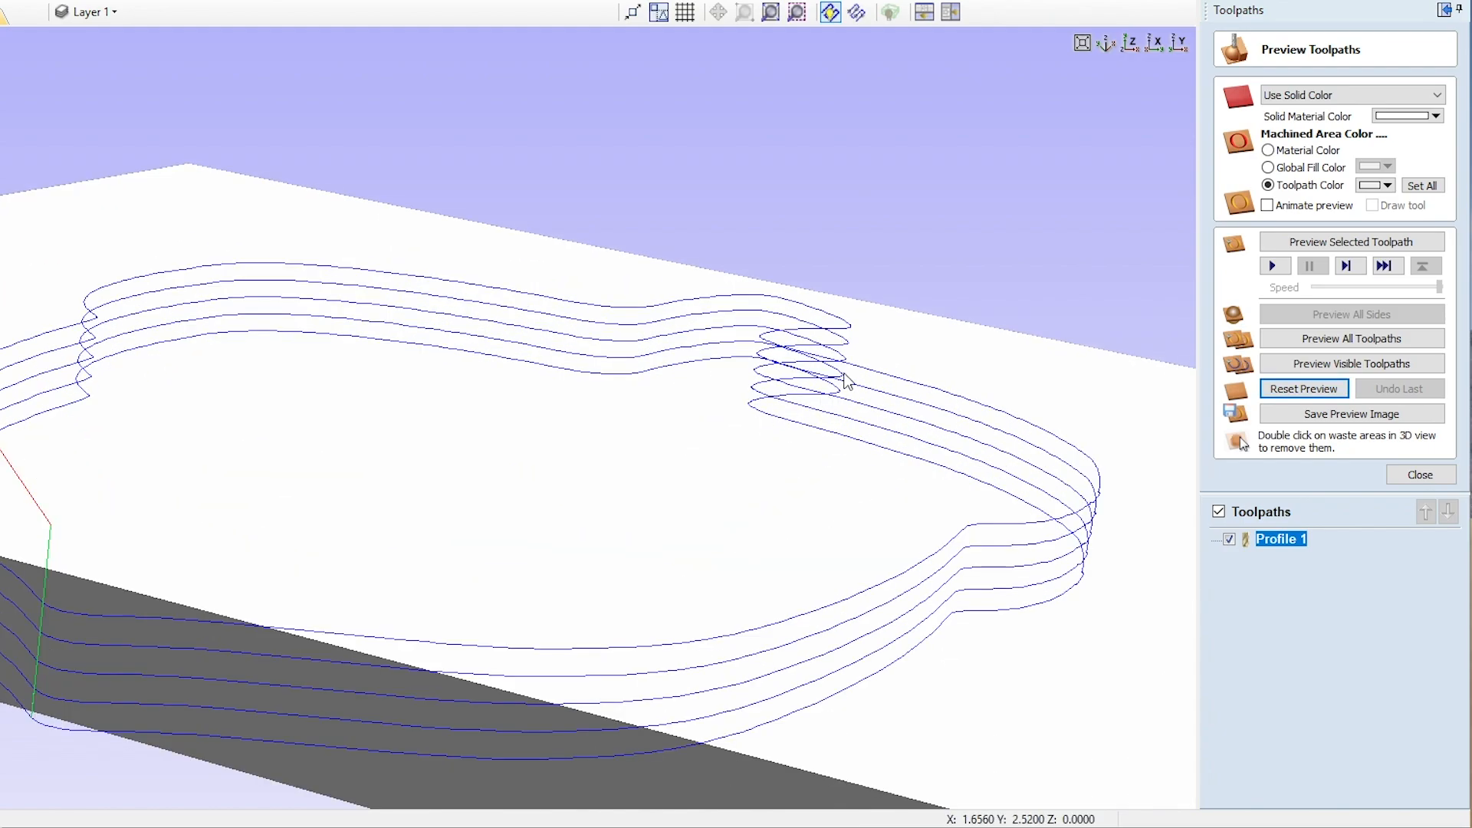
mouse_move(451, 290)
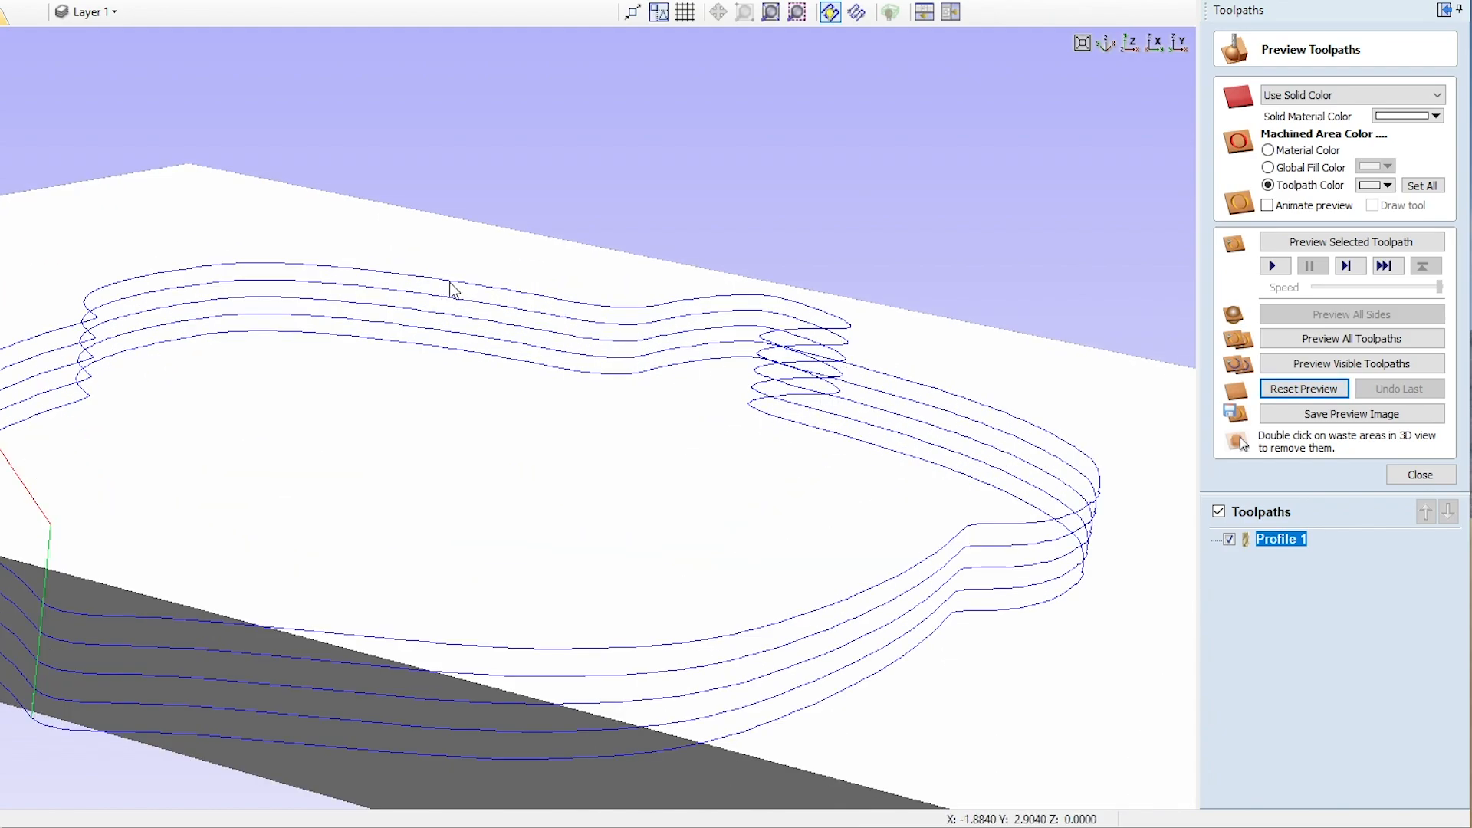
mouse_move(310, 279)
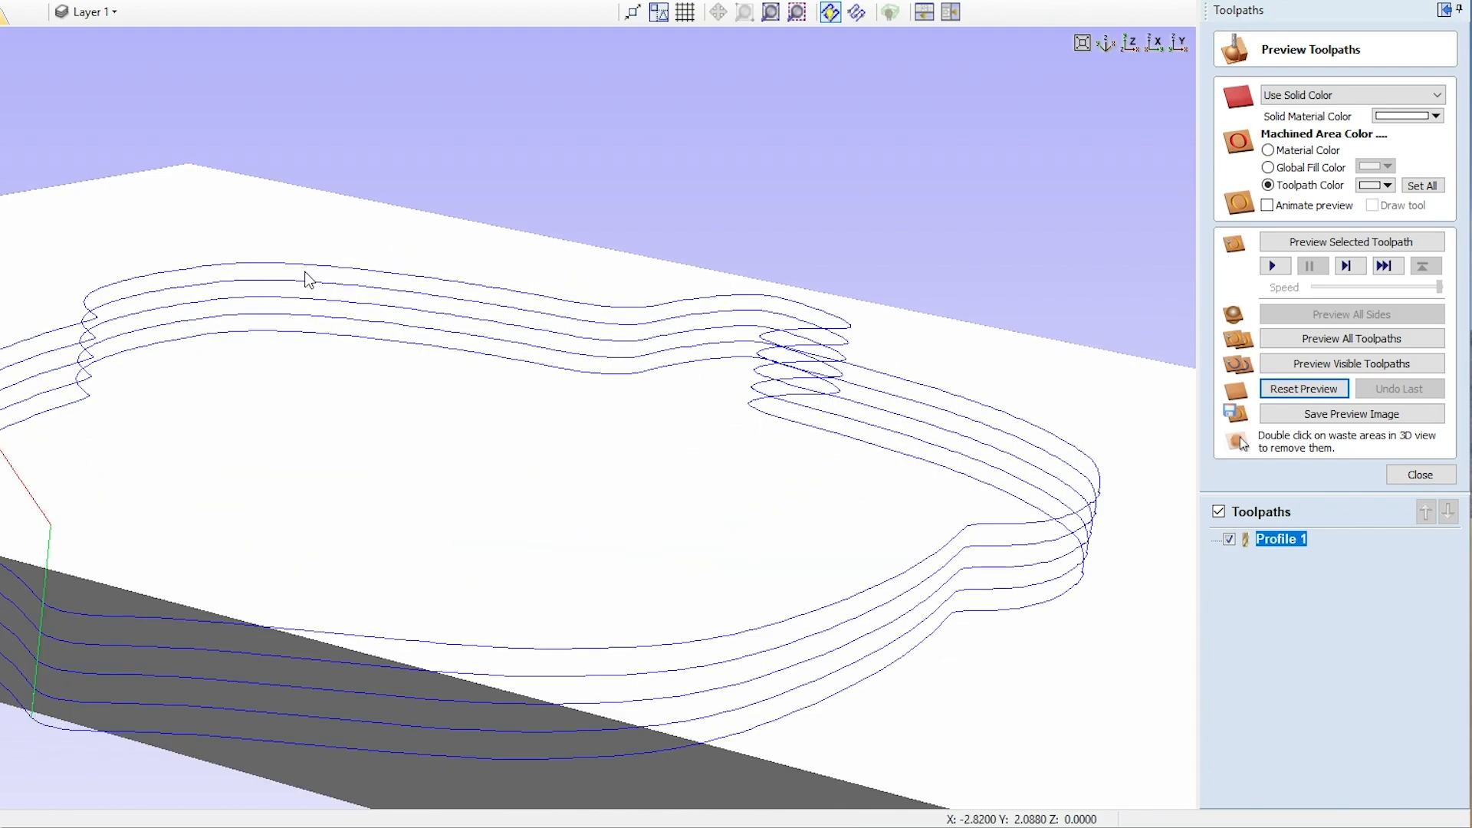
mouse_move(968, 626)
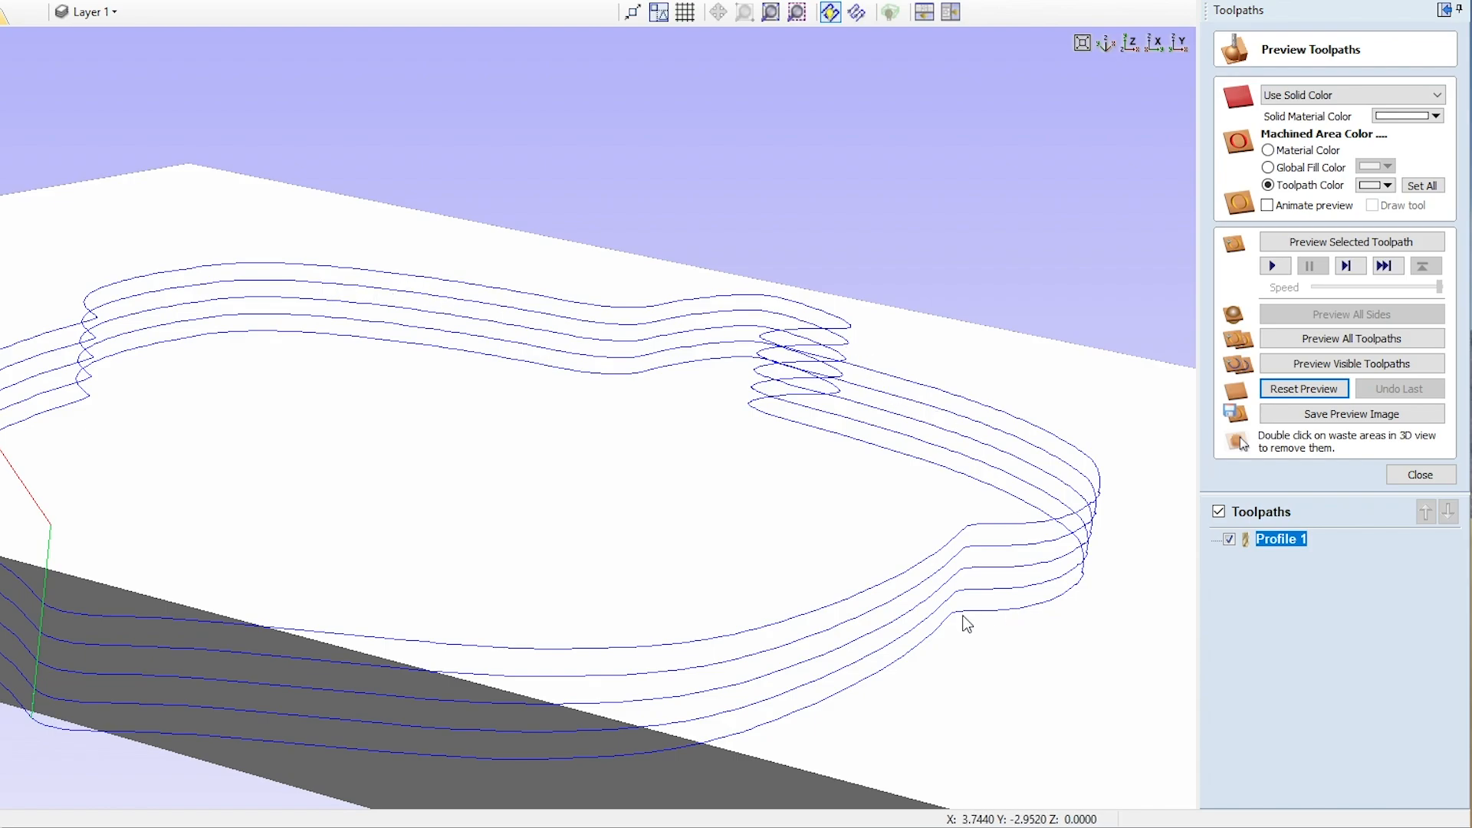
click(1273, 265)
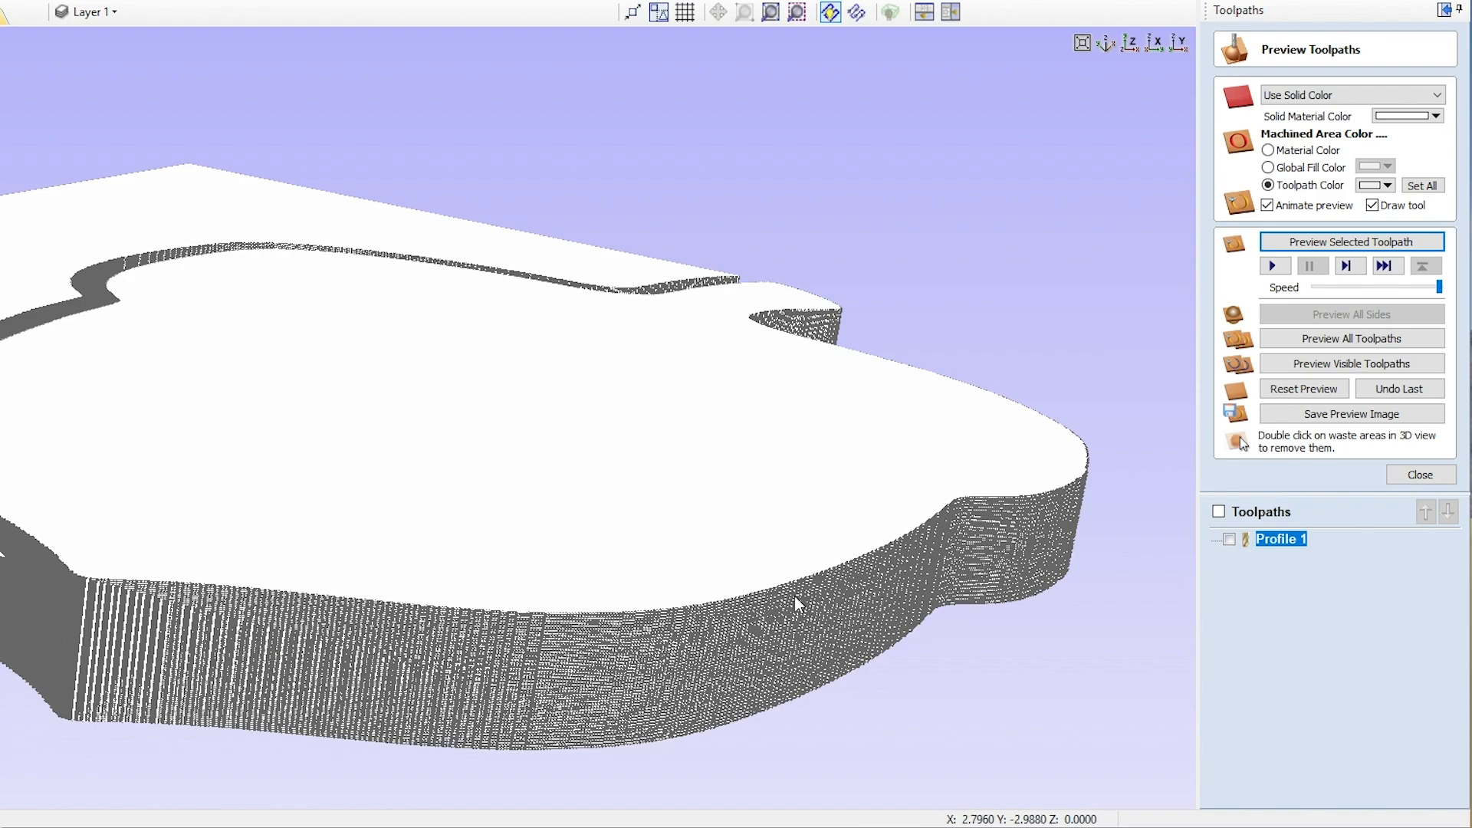
mouse_move(529, 650)
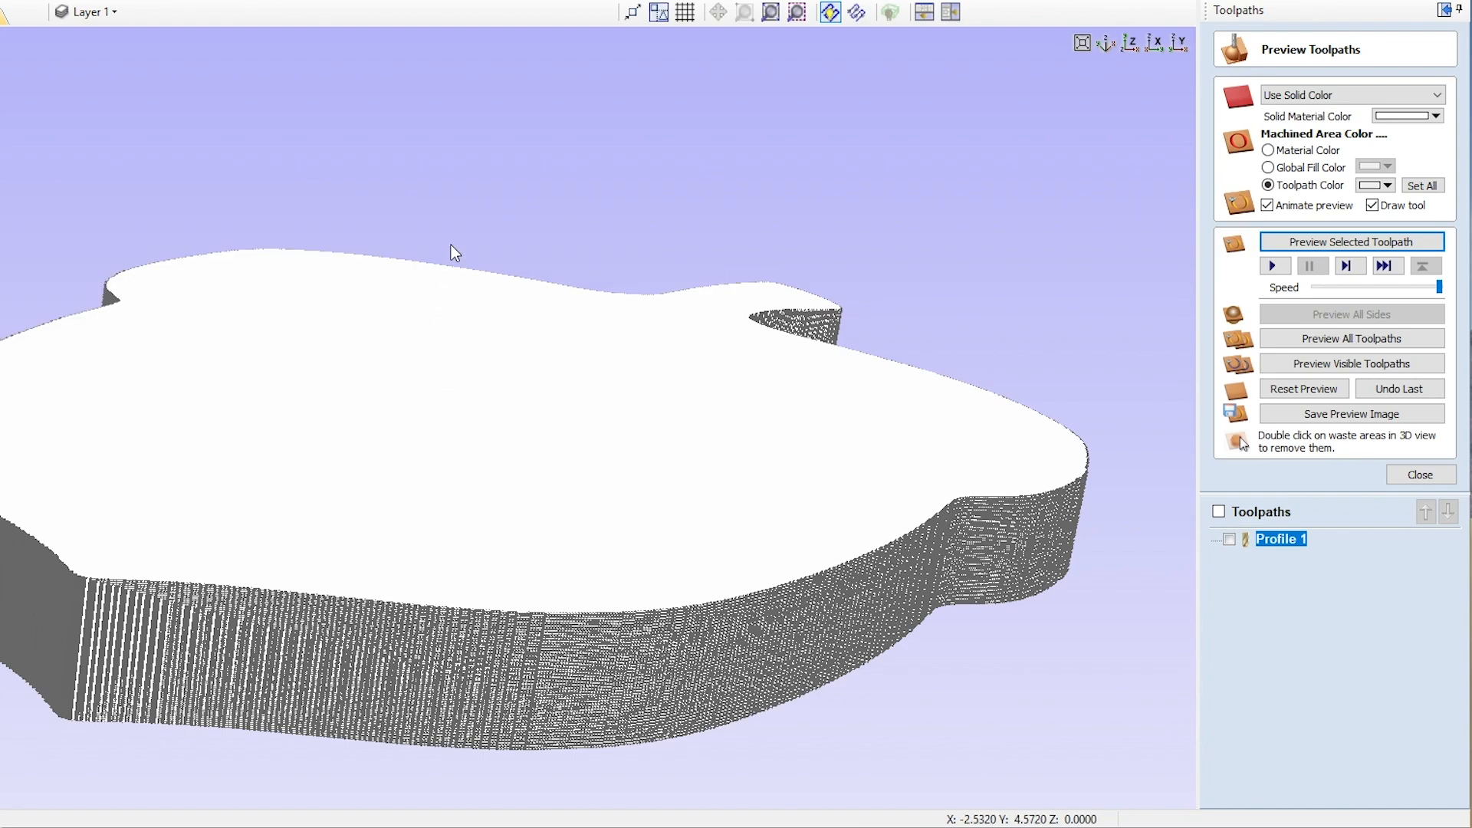
drag(450, 253, 695, 385)
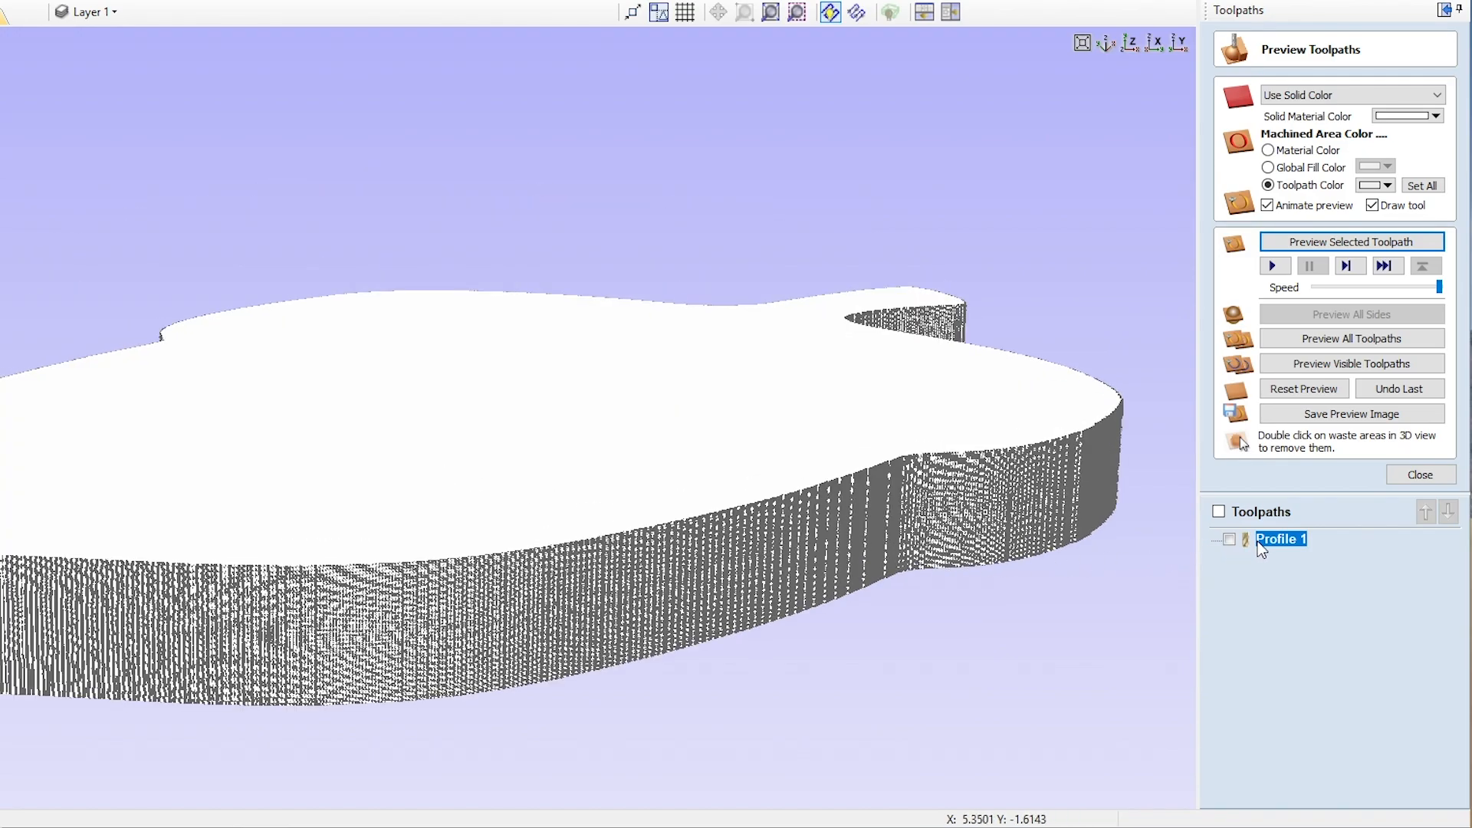
mouse_move(1282, 538)
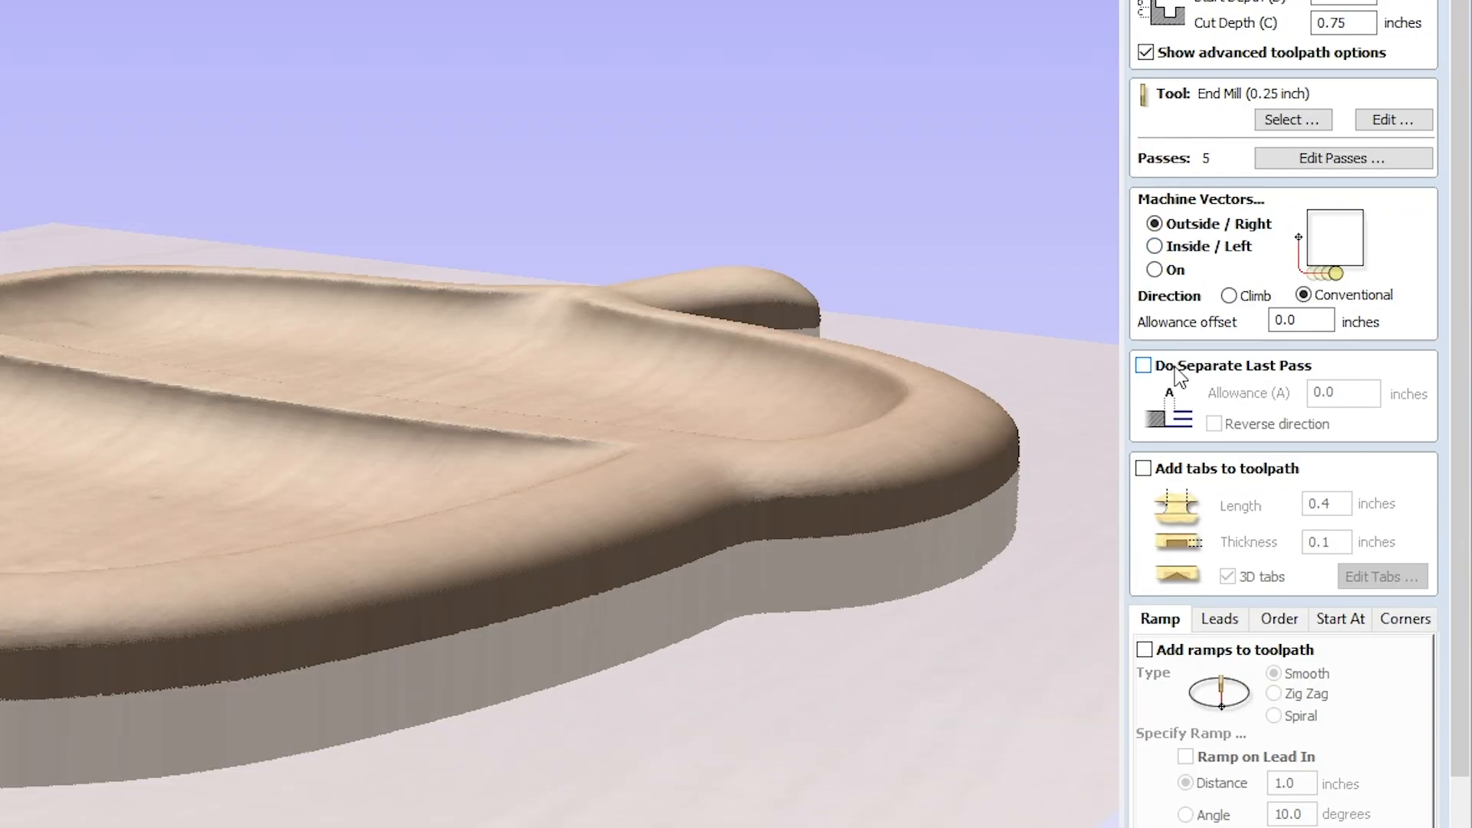
- Enable Do Separate Last Pass with a 0.015 in allowance
click(1144, 365)
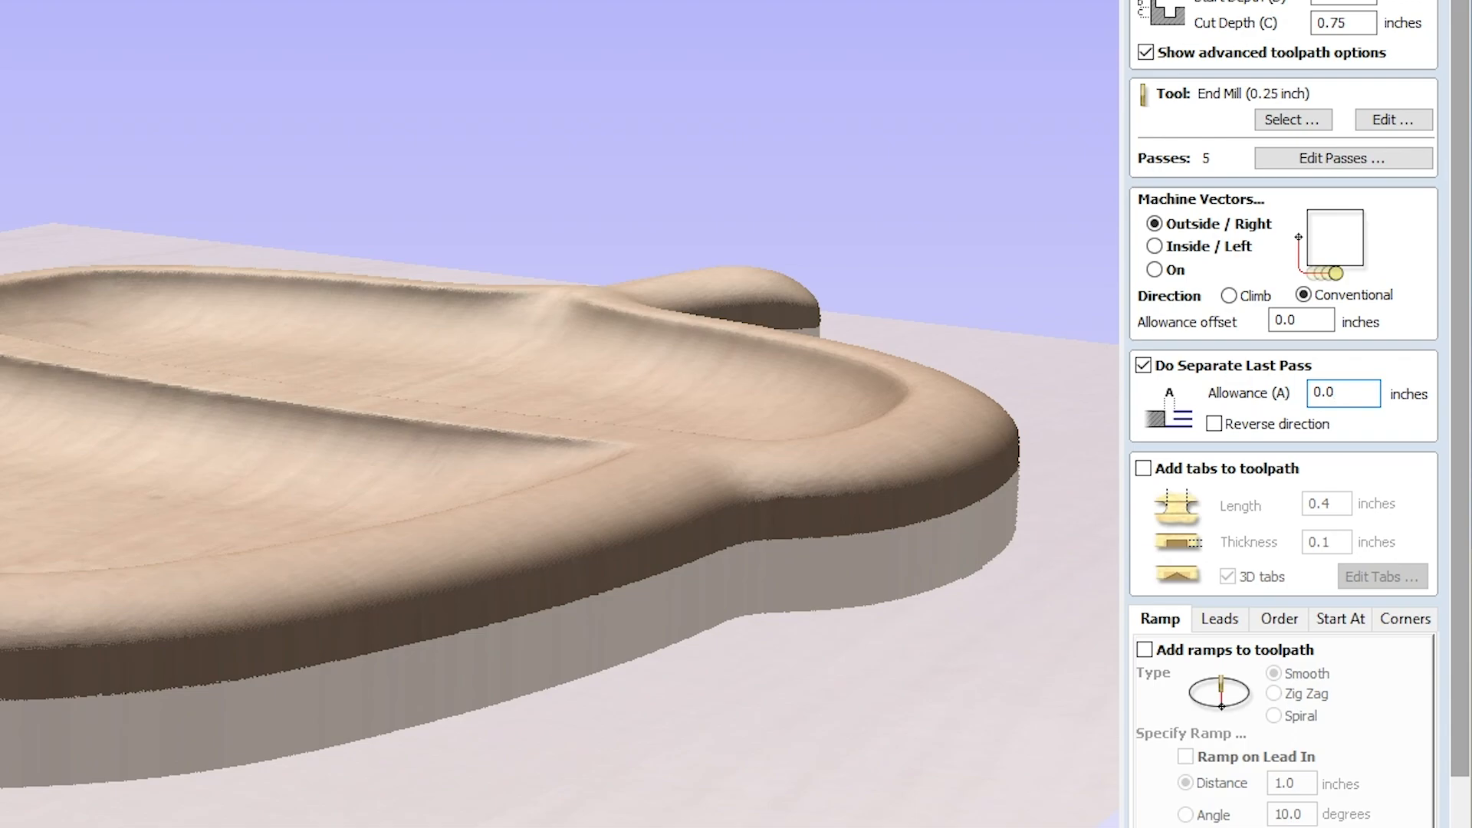
text(0.015)
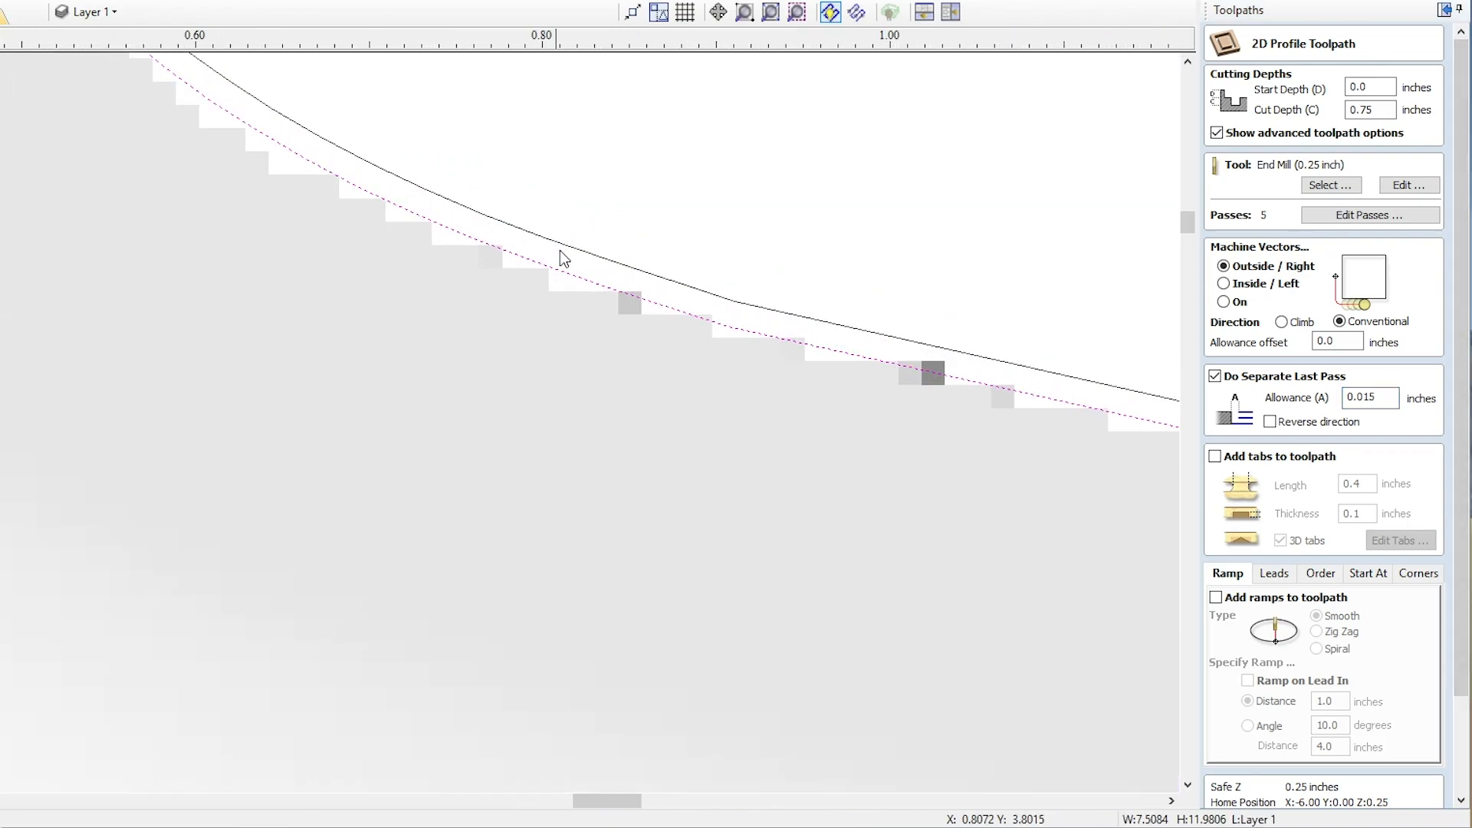
mouse_move(589, 260)
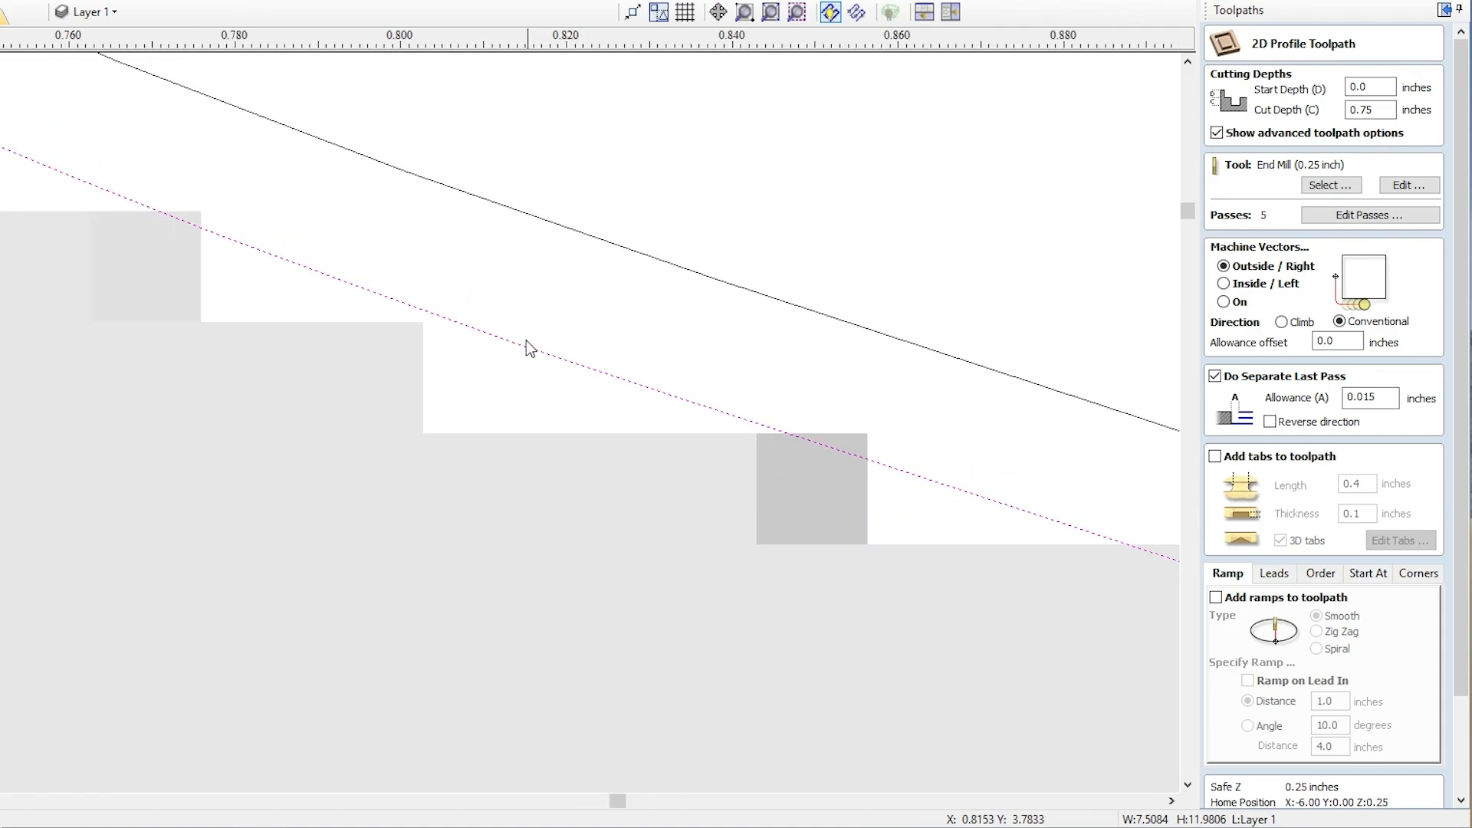
mouse_move(469, 338)
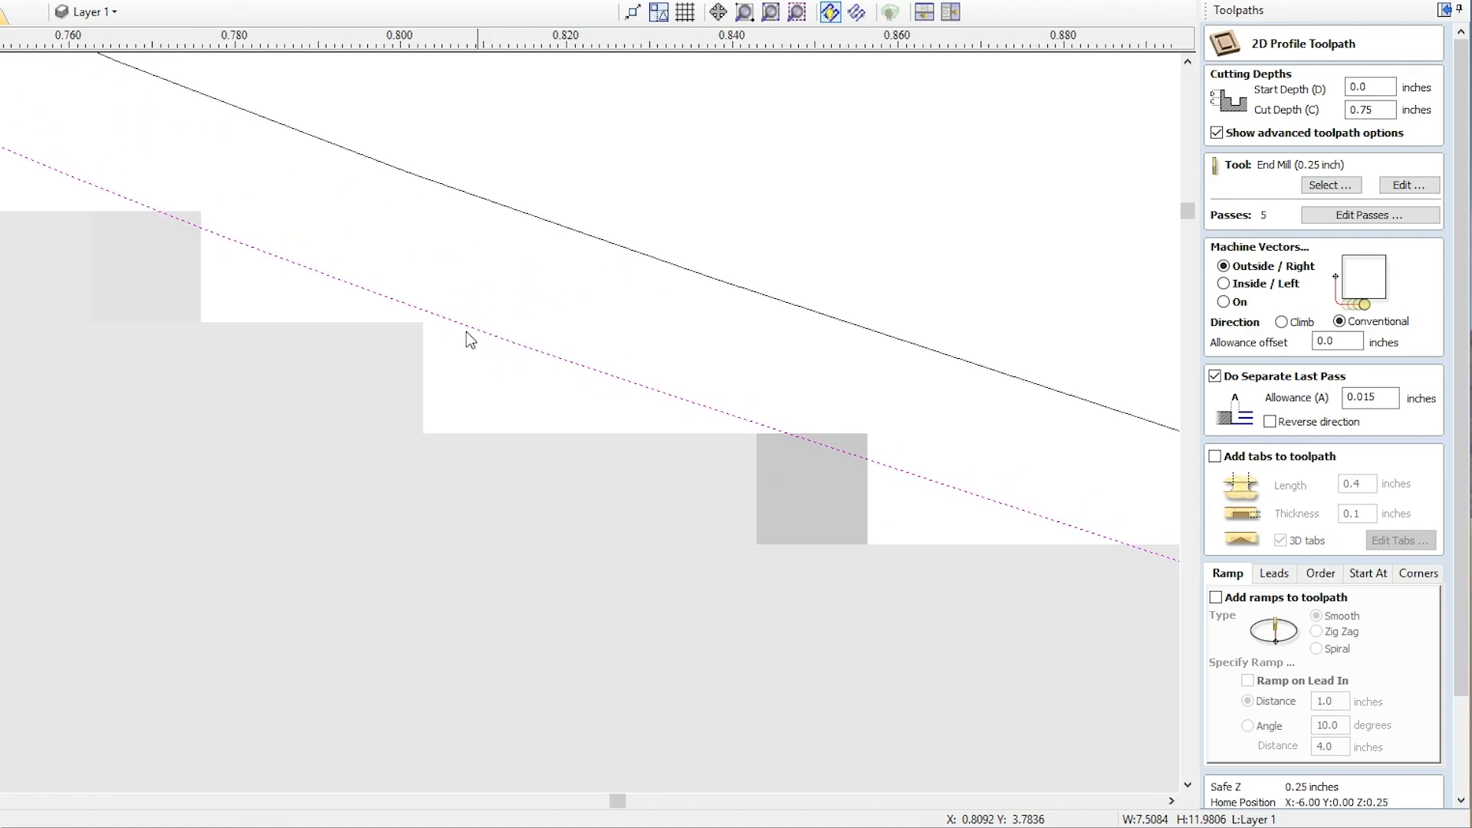
mouse_move(462, 332)
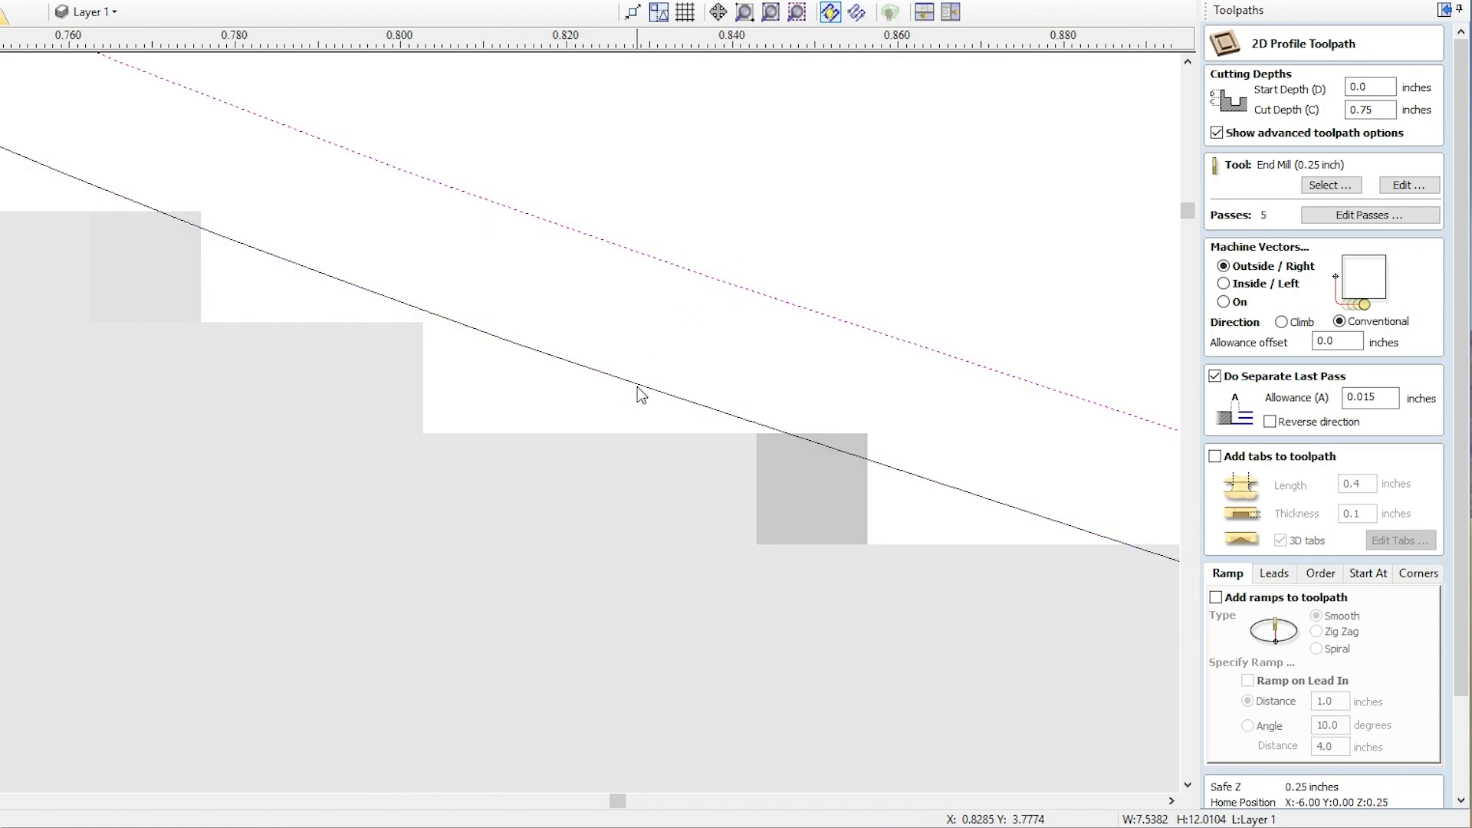
mouse_move(650, 391)
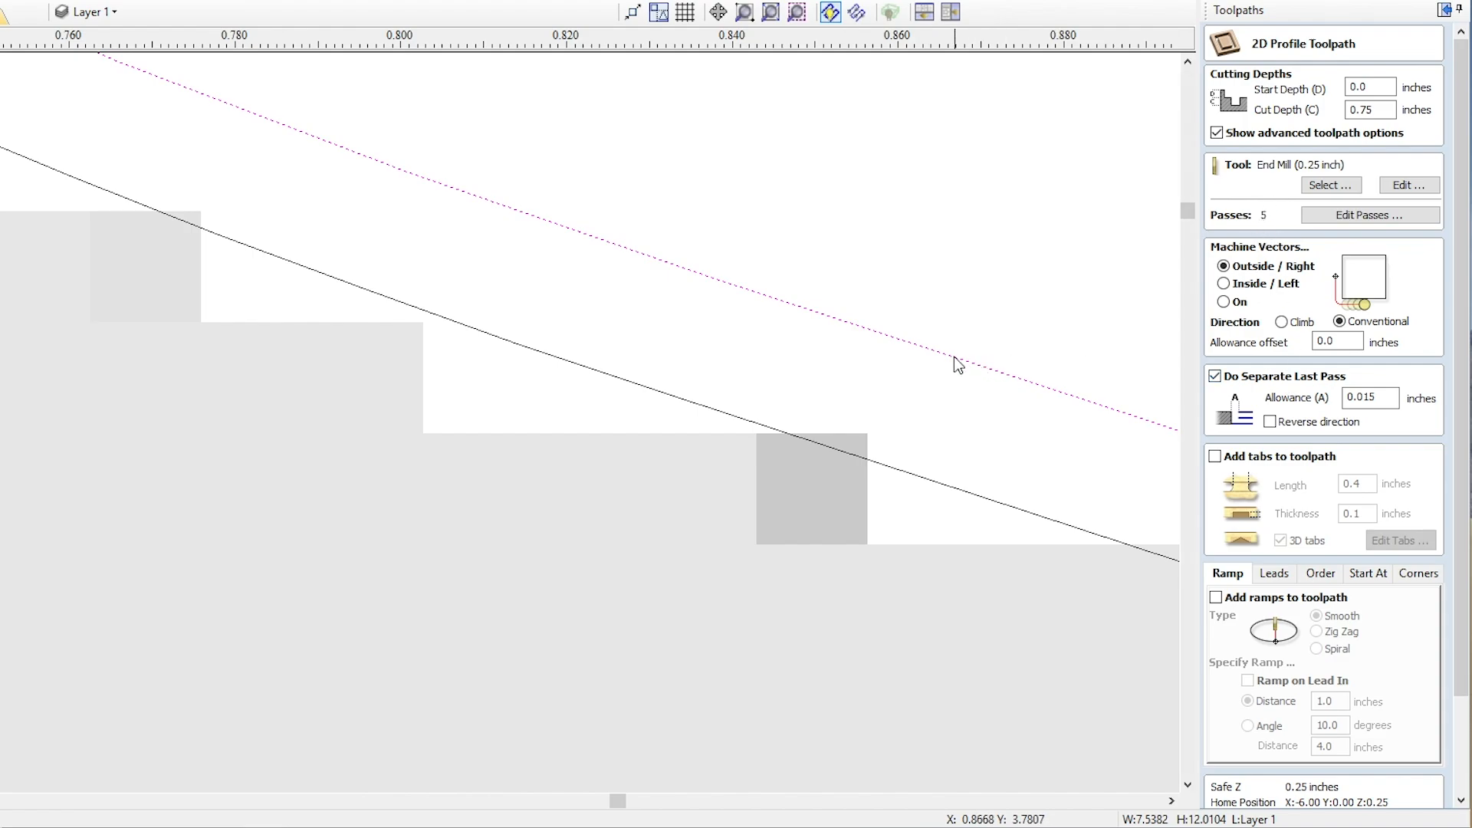
mouse_move(956, 365)
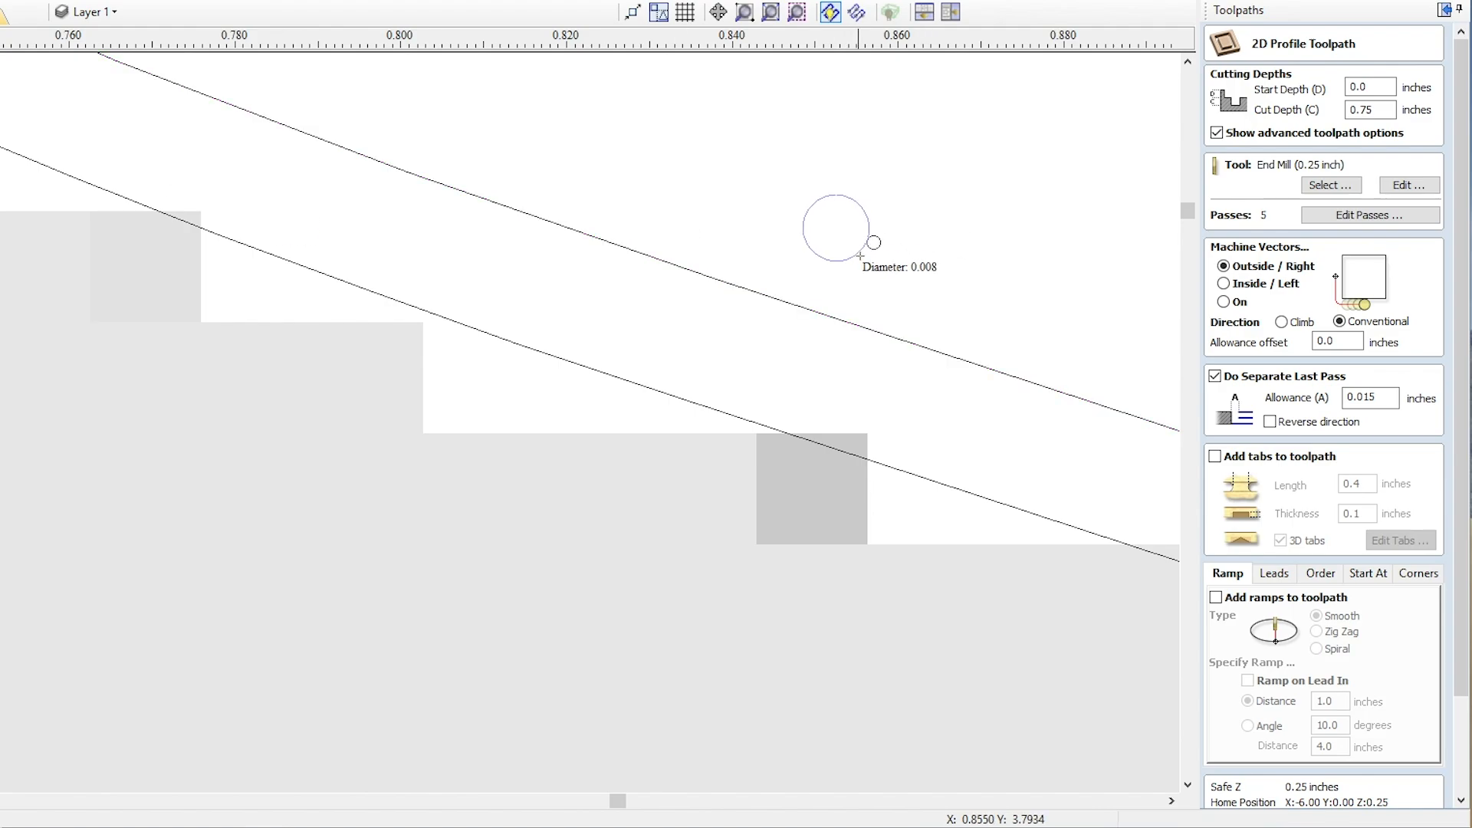
- Finish placing the 0.012-inch measuring circle on the tray outline
click(834, 230)
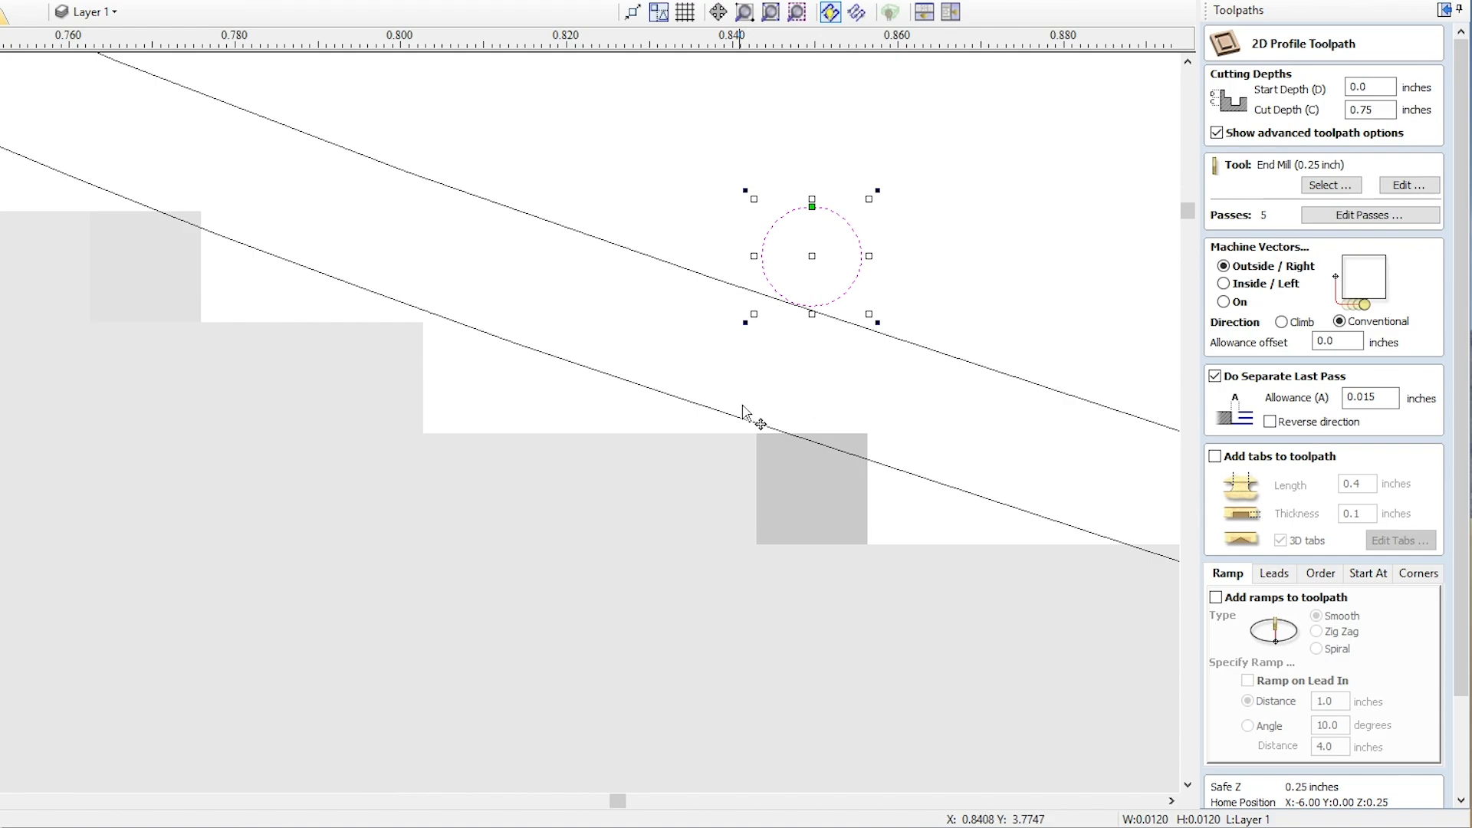
mouse_move(782, 406)
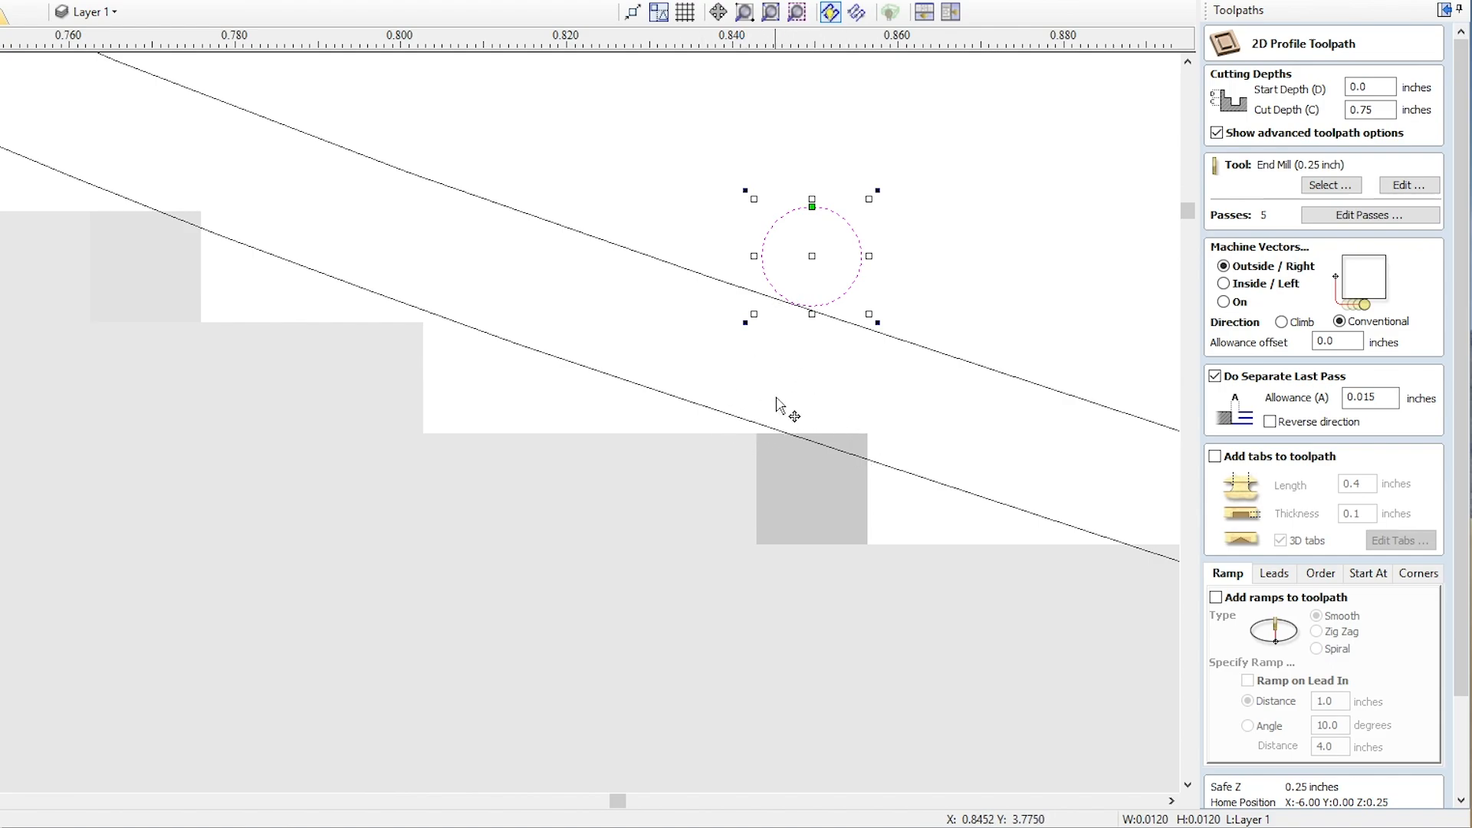
mouse_move(851, 289)
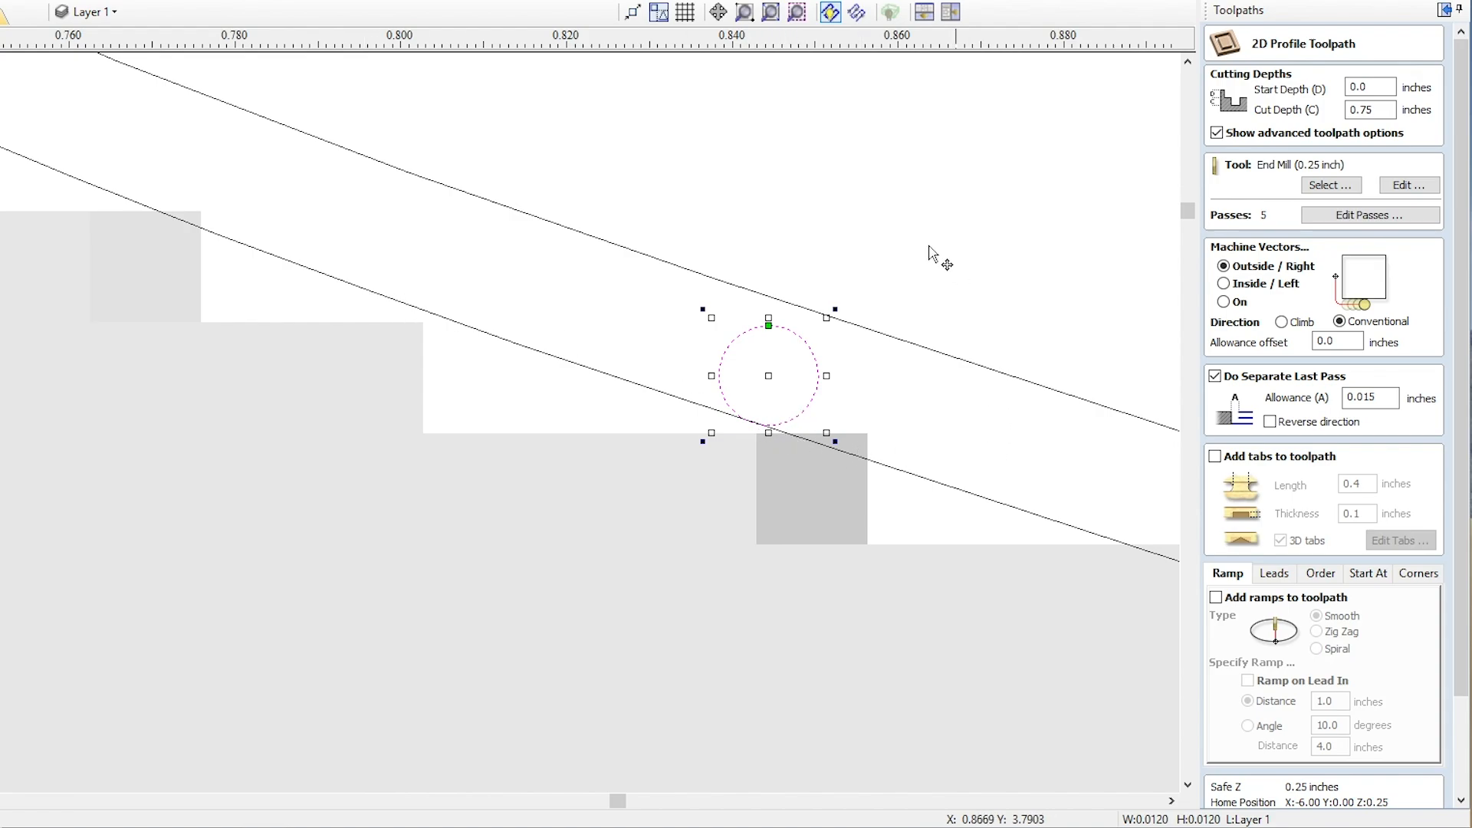
mouse_move(792, 397)
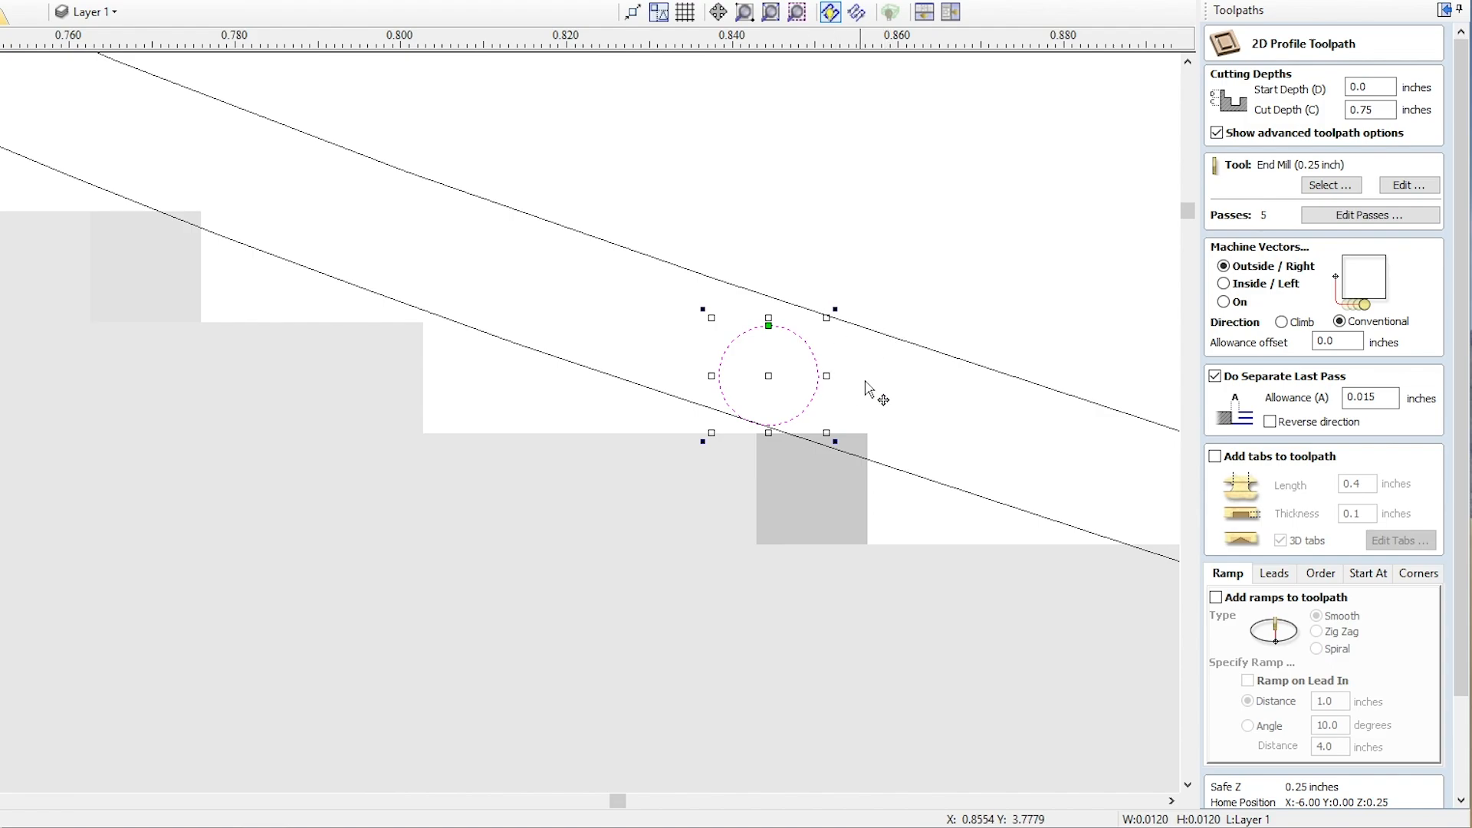
mouse_move(877, 415)
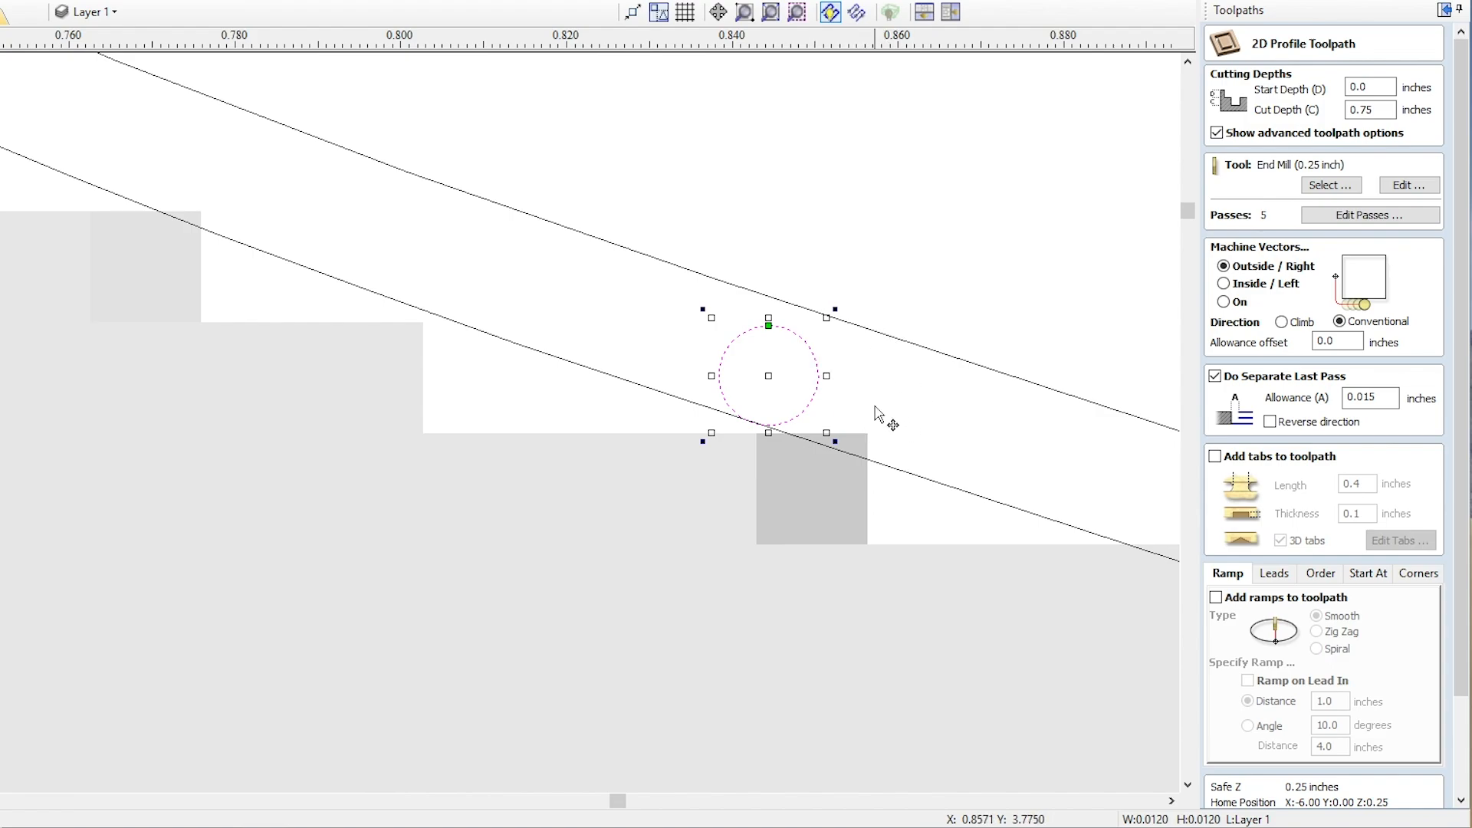
mouse_move(832, 394)
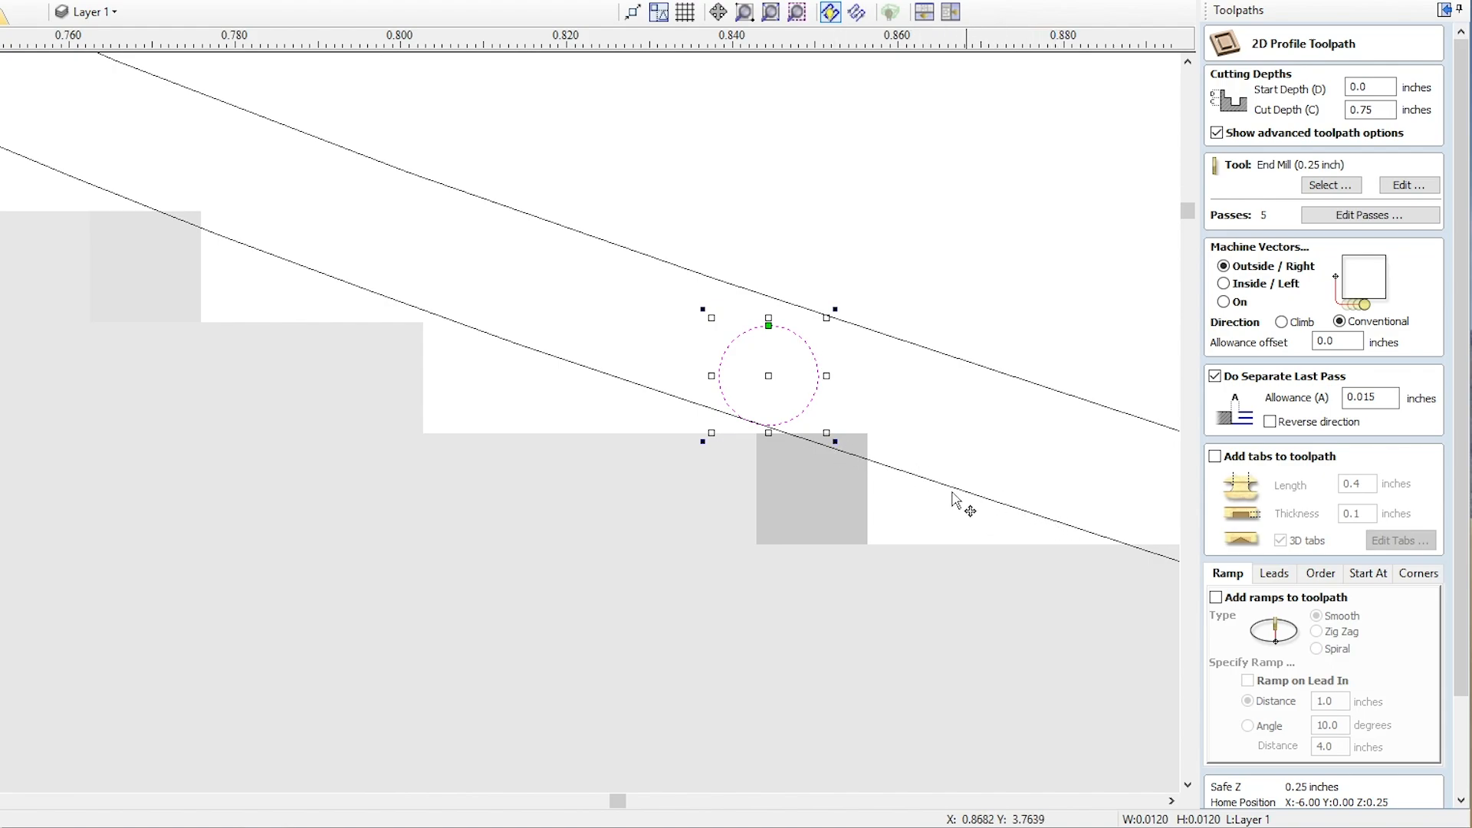
mouse_move(1147, 546)
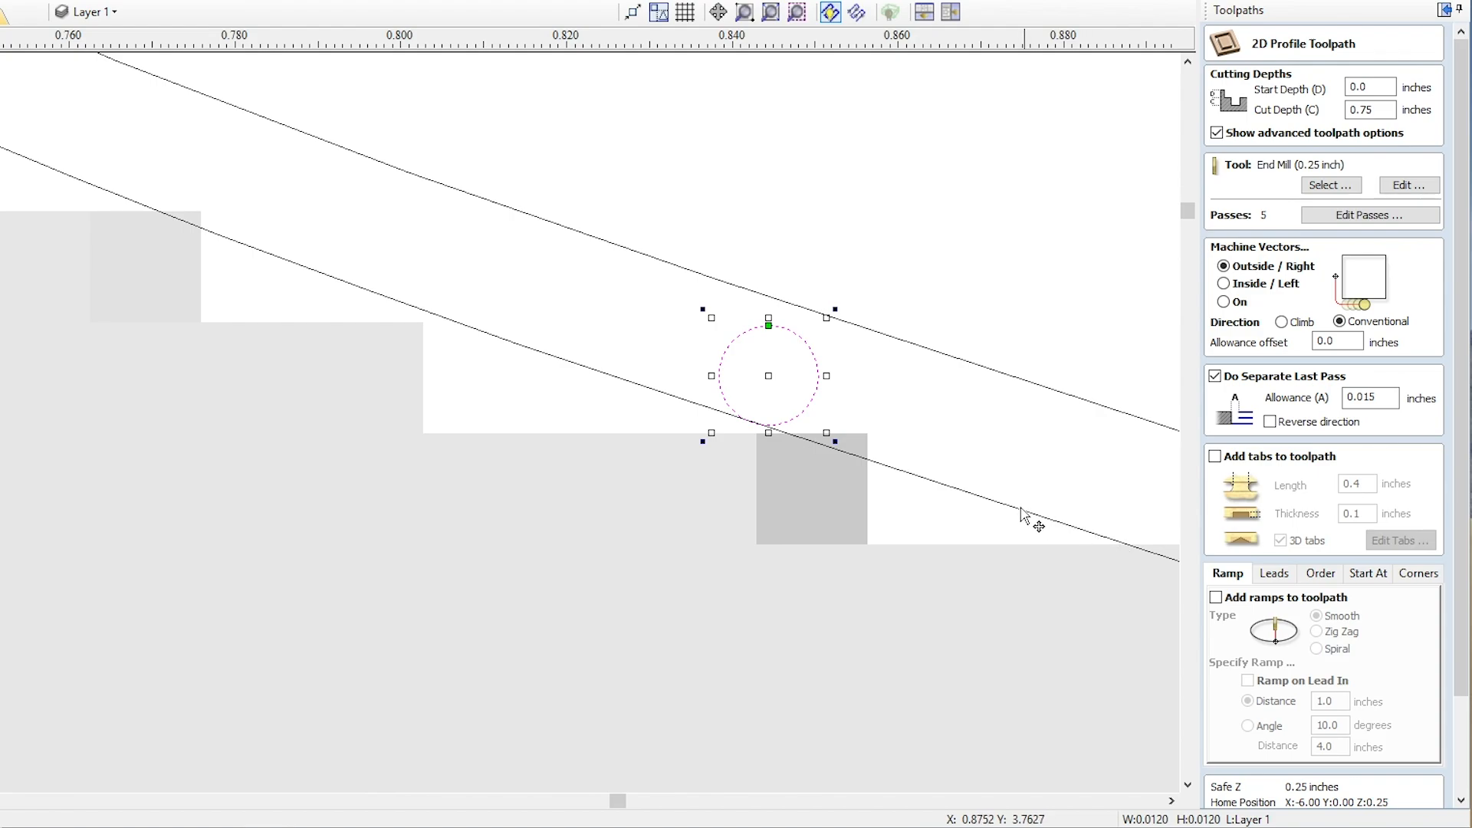
mouse_move(888, 460)
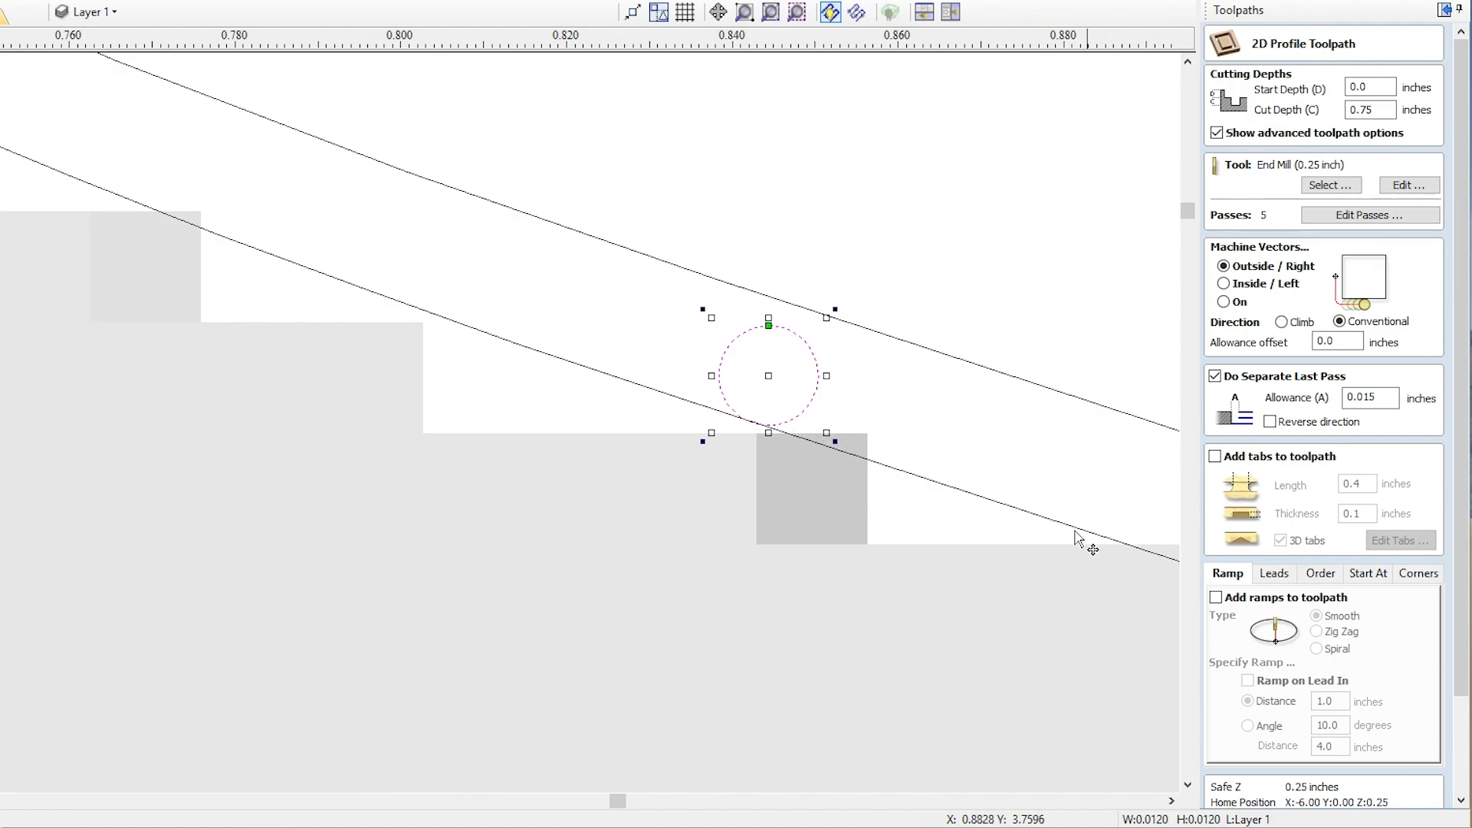
mouse_move(880, 408)
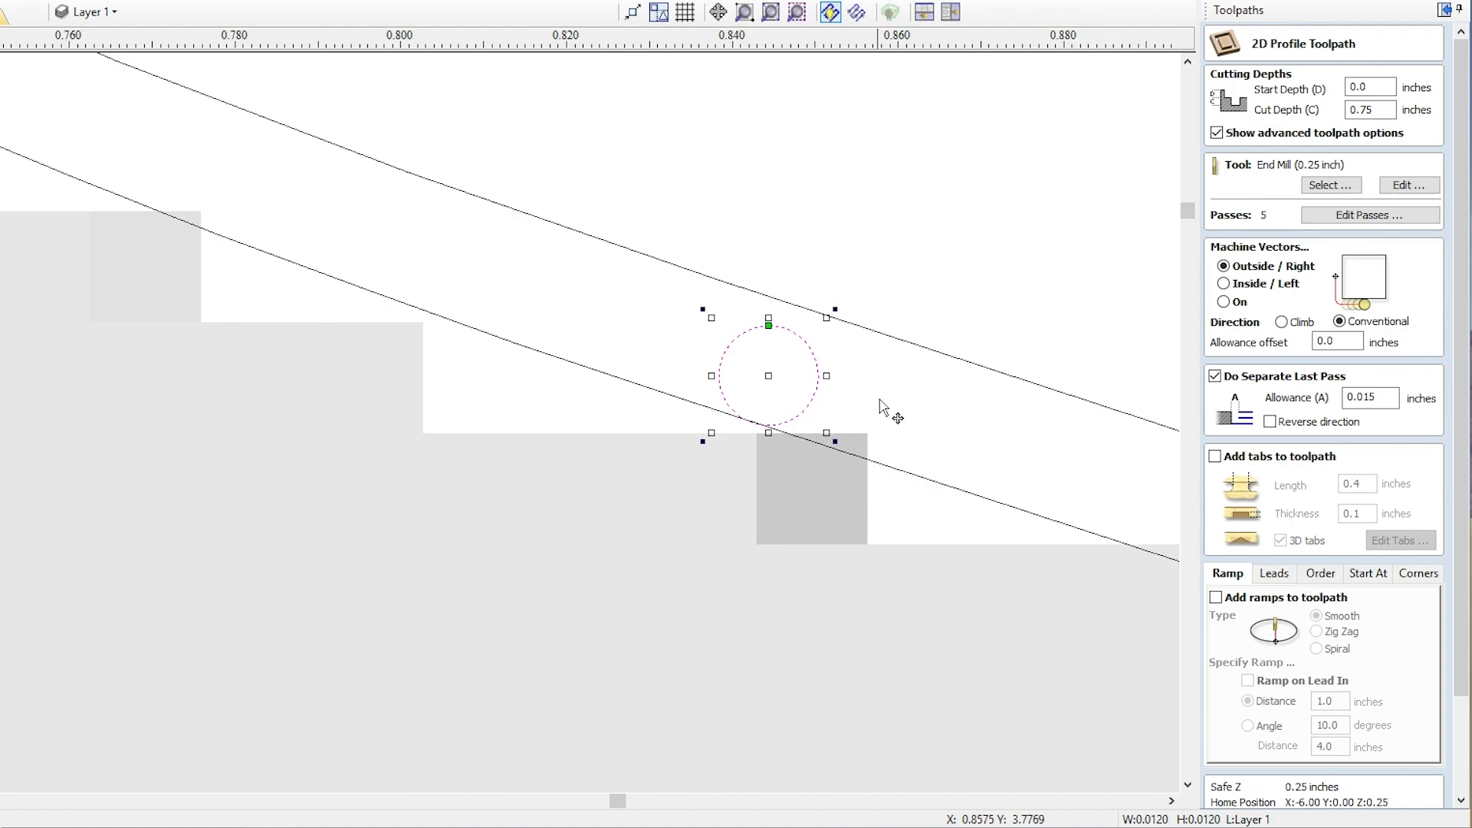
mouse_move(798, 357)
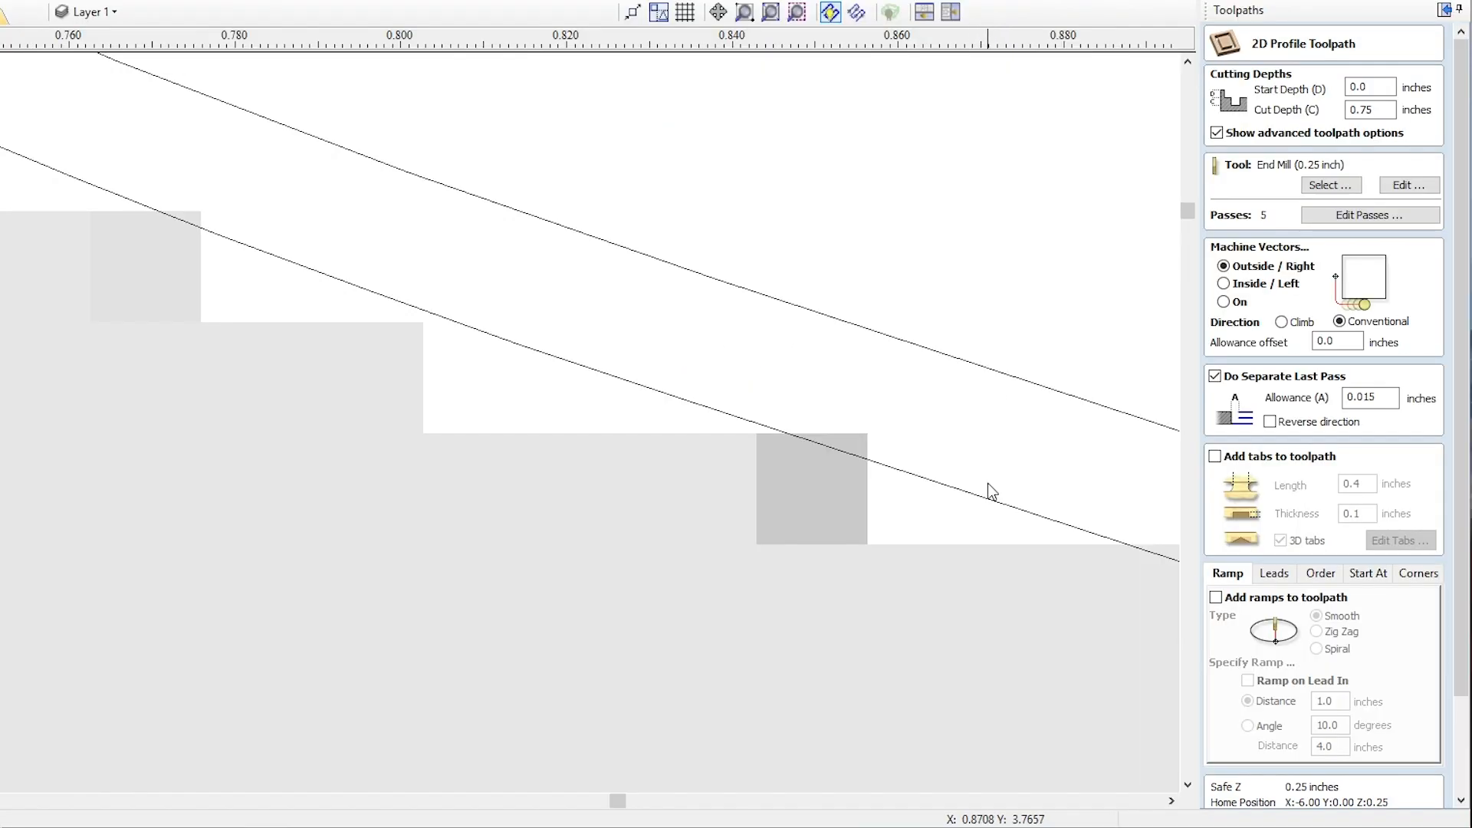
mouse_move(972, 501)
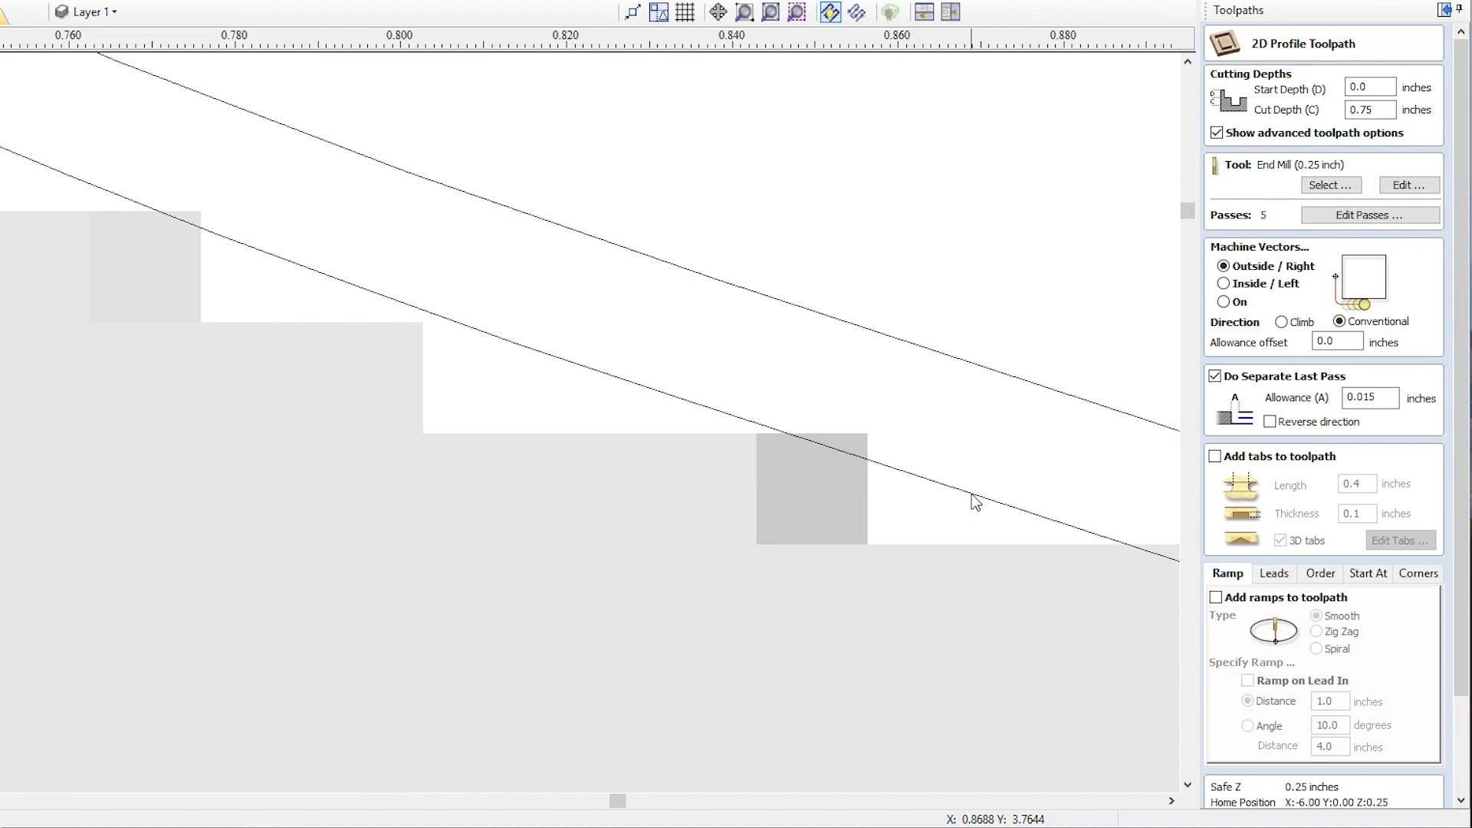
mouse_move(943, 454)
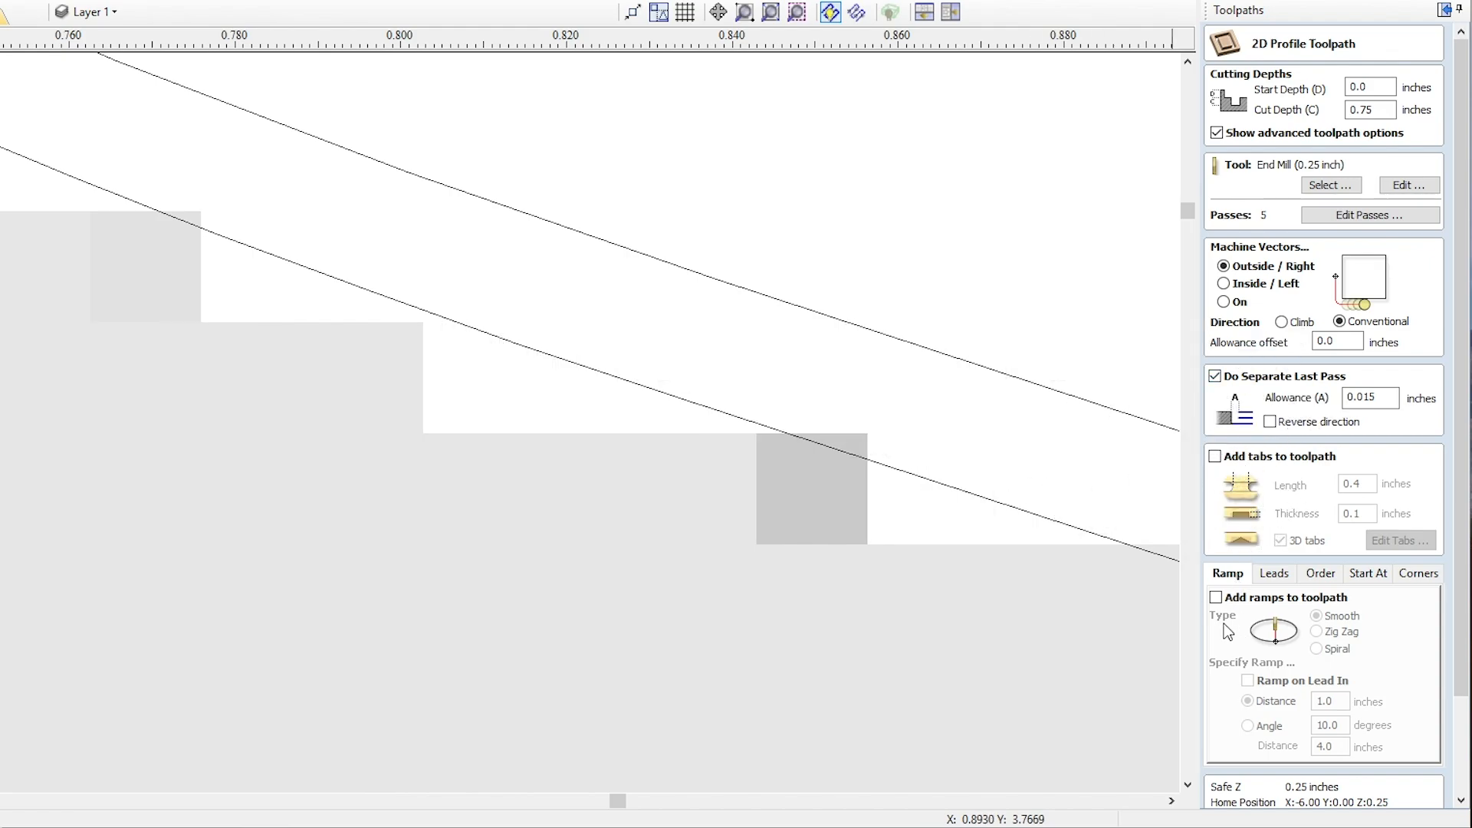
mouse_move(1118, 548)
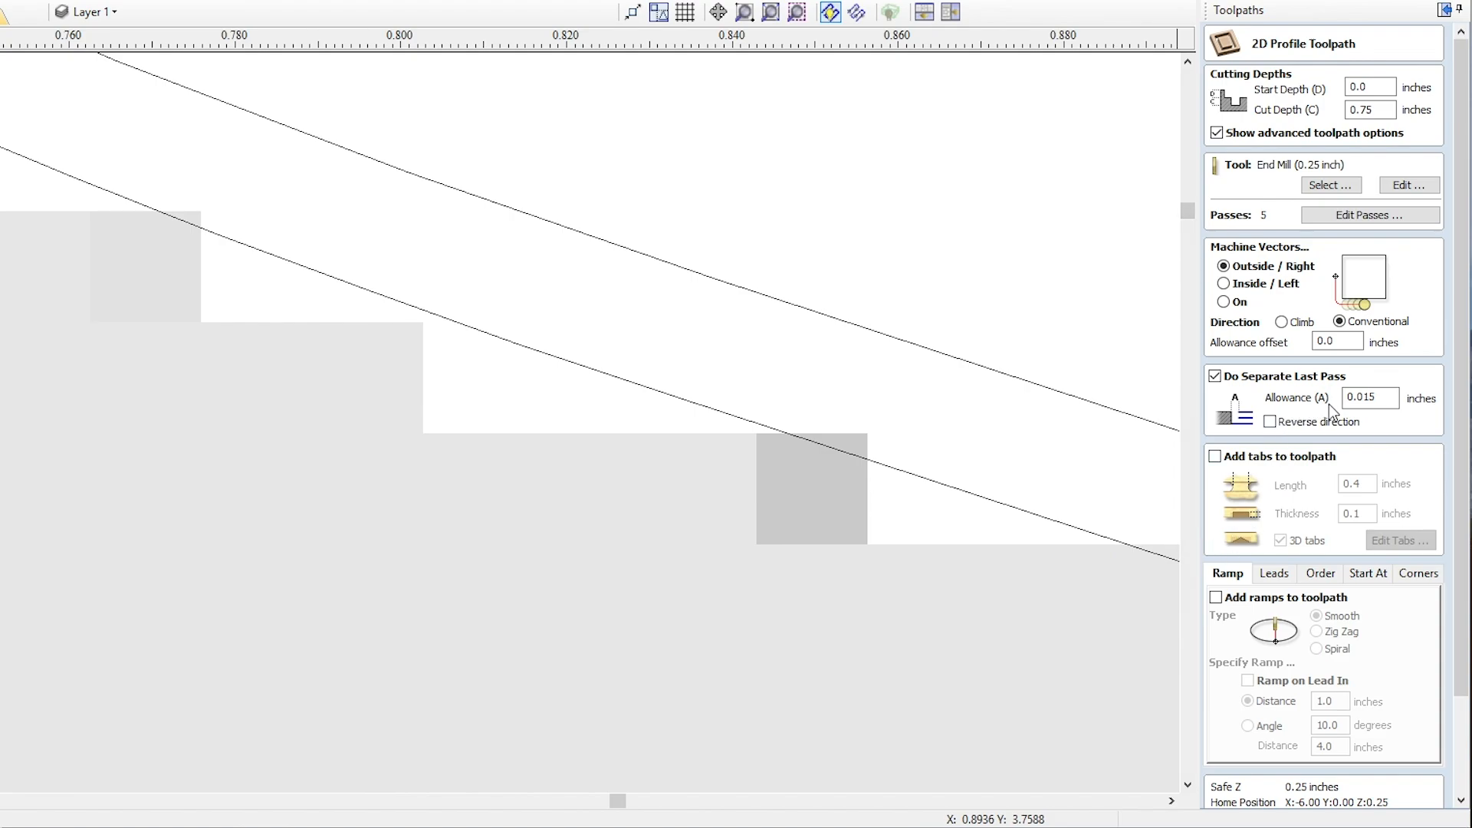
mouse_move(1283, 402)
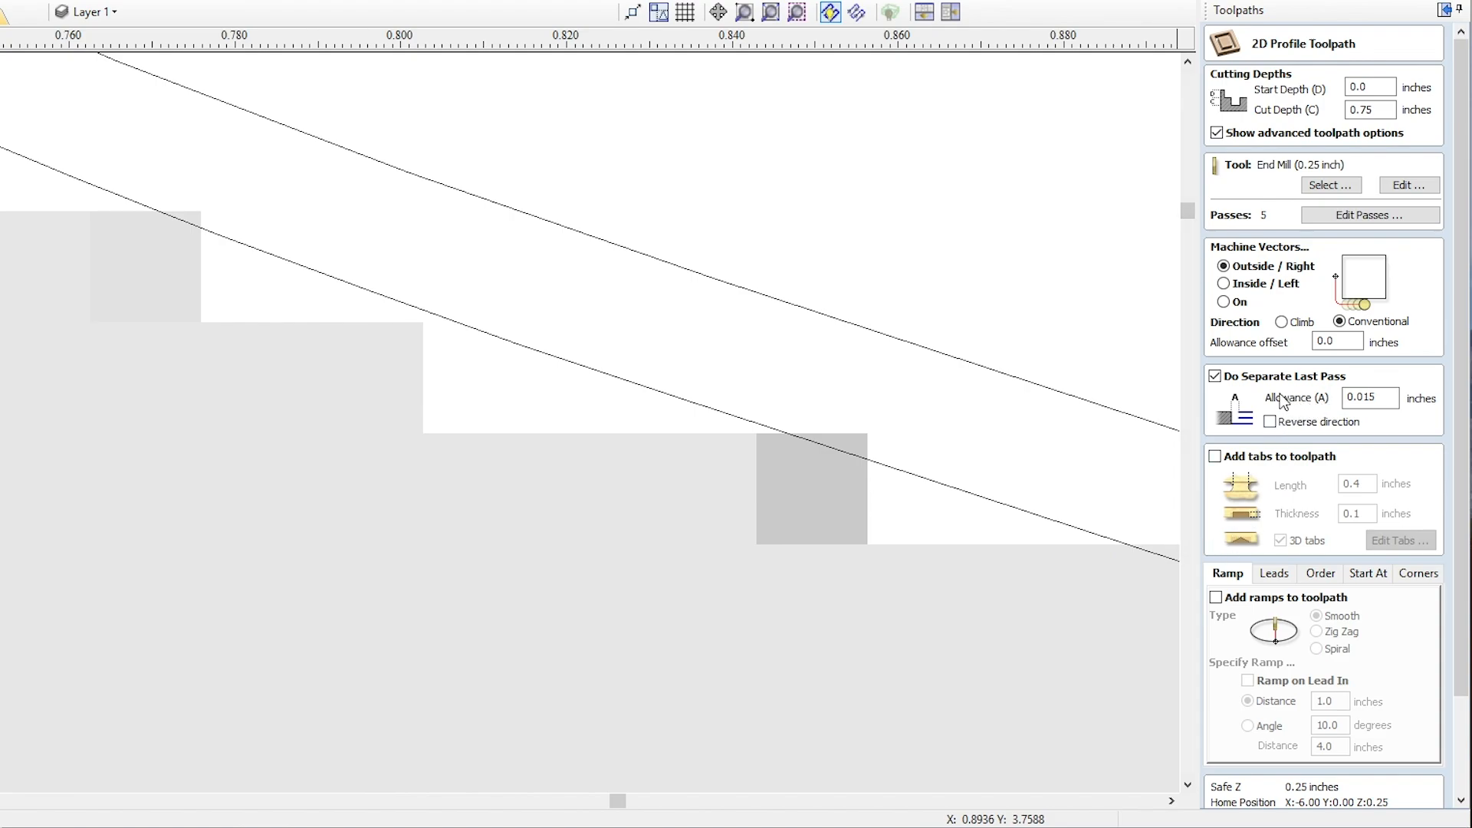